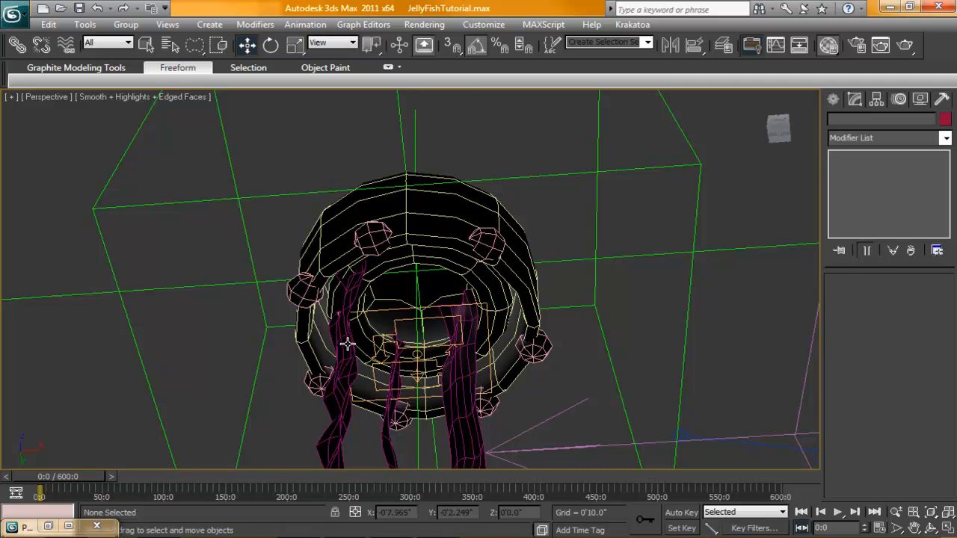
Step: Attach the selected tentacle planes to Cylinder001's bell surface with an Attachment Constraint and set the face
{"action": "left_click", "coordinate": [306, 24]}
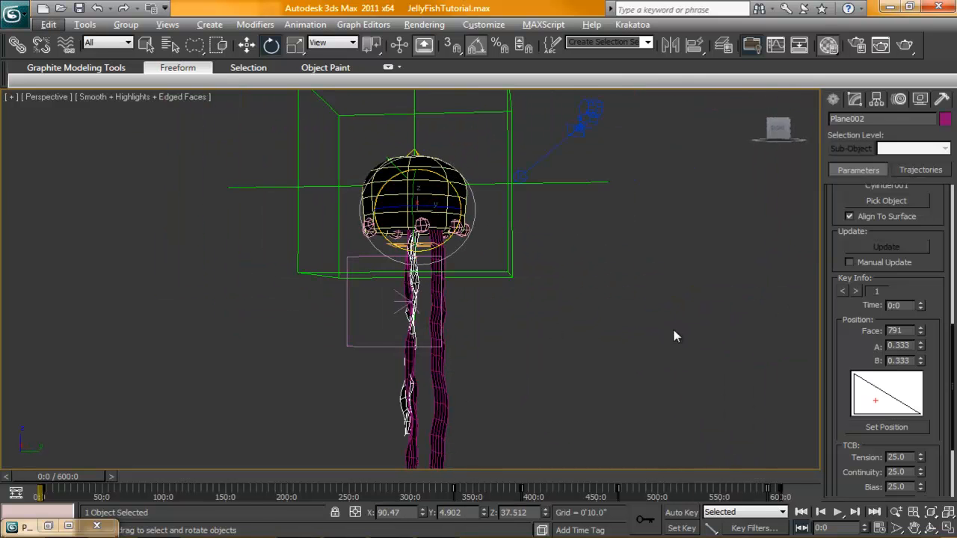
{"action": "mouse_move", "coordinate": [616, 332]}
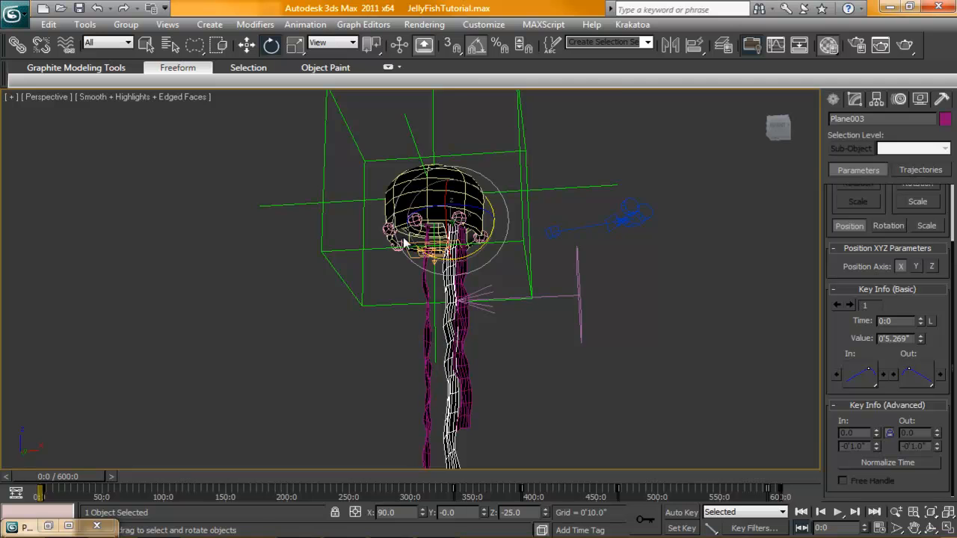
{"action": "left_click", "coordinate": [305, 24]}
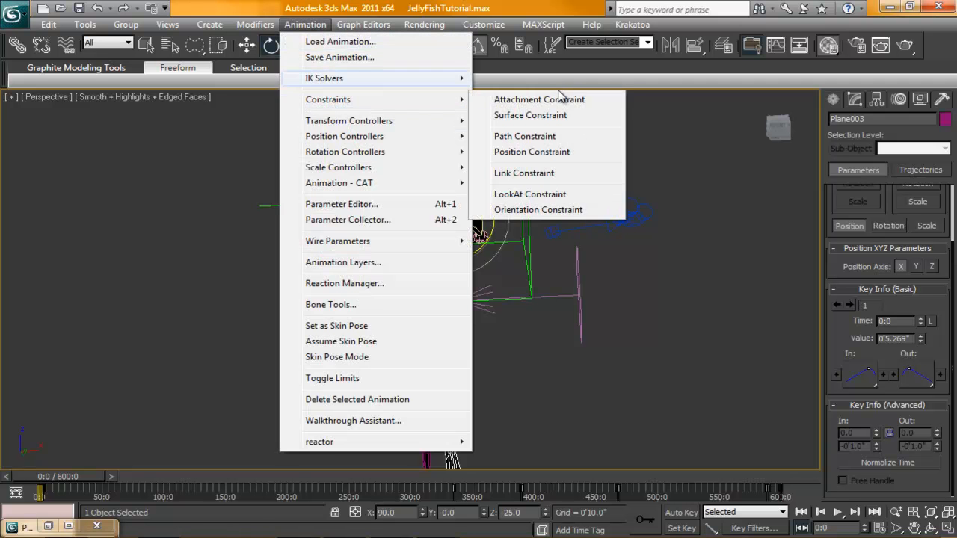
{"action": "left_click", "coordinate": [538, 99]}
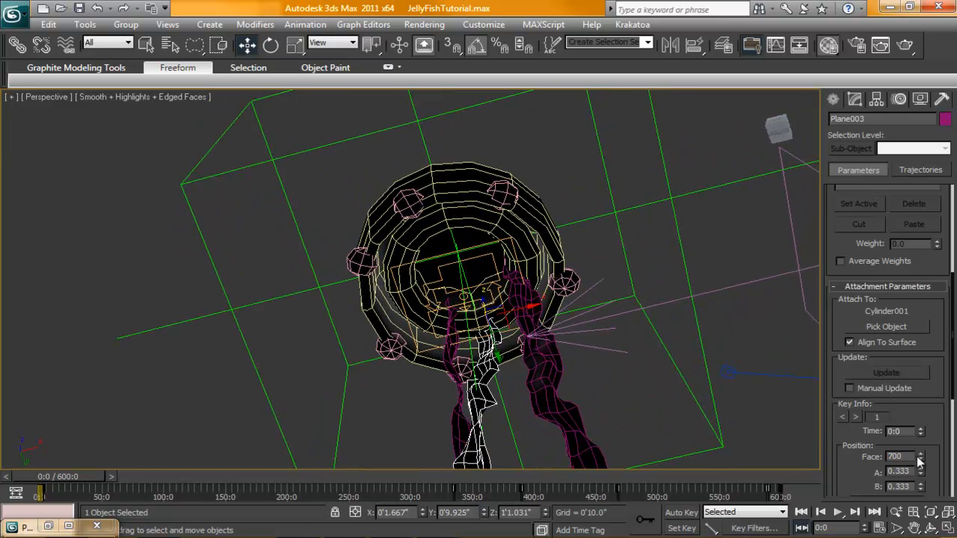
{"action": "left_click", "coordinate": [921, 461]}
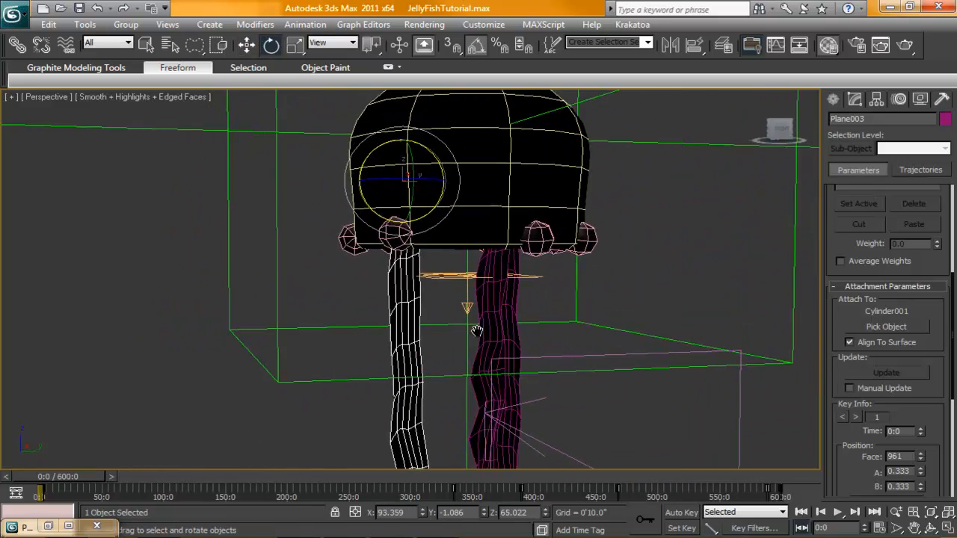
Step: Zoom out to the whole jellyfish and select the remaining tentacle plane
{"action": "left_click_drag", "start_coordinate": [477, 332], "coordinate": [685, 277]}
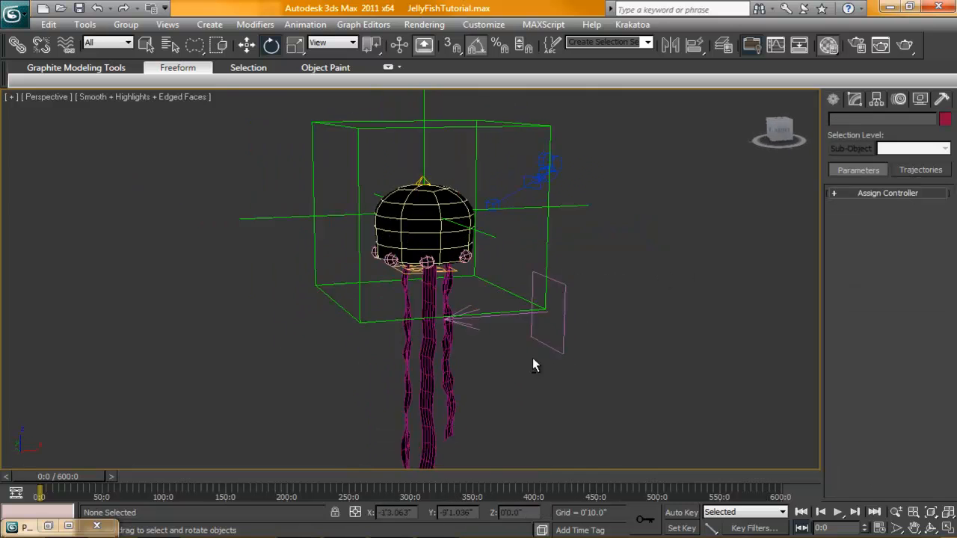
{"action": "left_click_drag", "start_coordinate": [536, 364], "coordinate": [436, 336]}
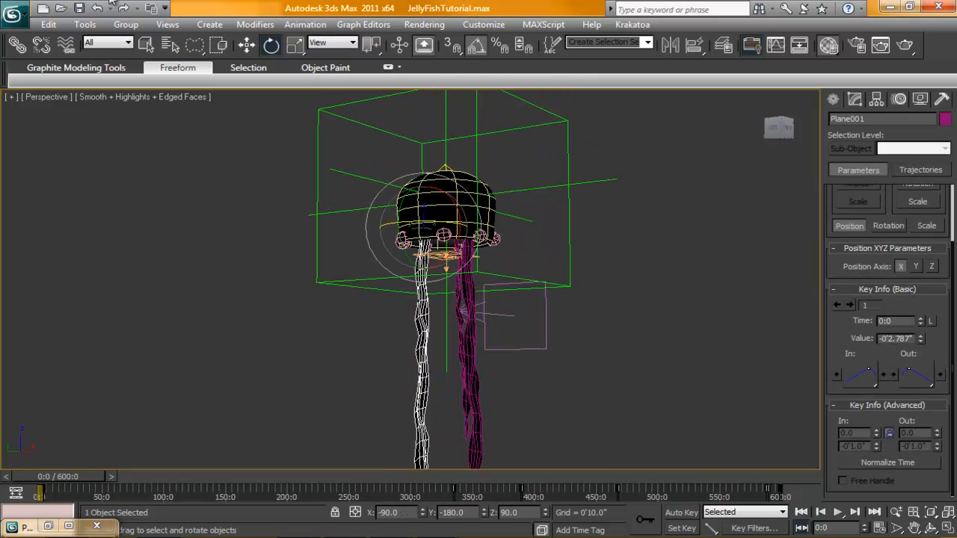
Step: Attach Plane001 to the bell cylinder with an Attachment Constraint
{"action": "left_click", "coordinate": [305, 24]}
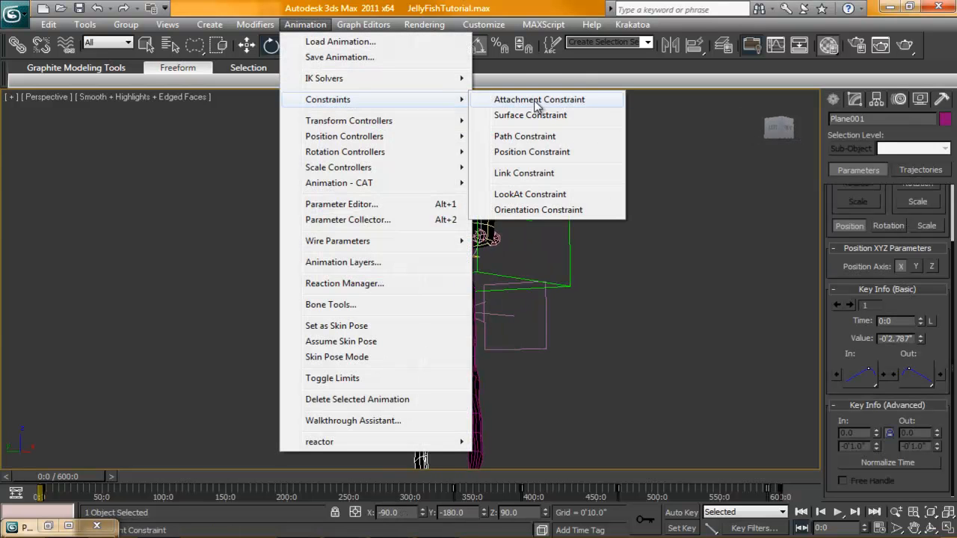
{"action": "left_click", "coordinate": [539, 99]}
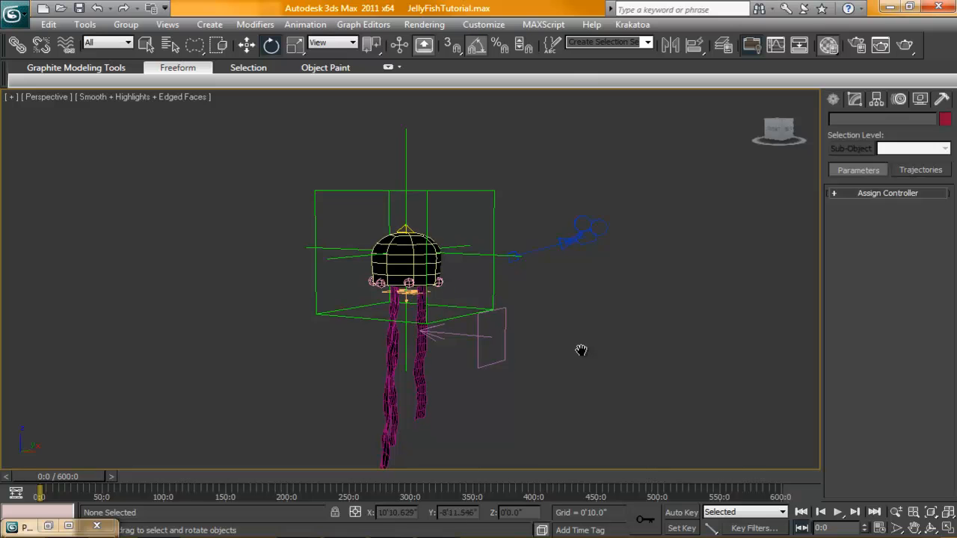
{"action": "left_click_drag", "start_coordinate": [581, 350], "coordinate": [745, 362]}
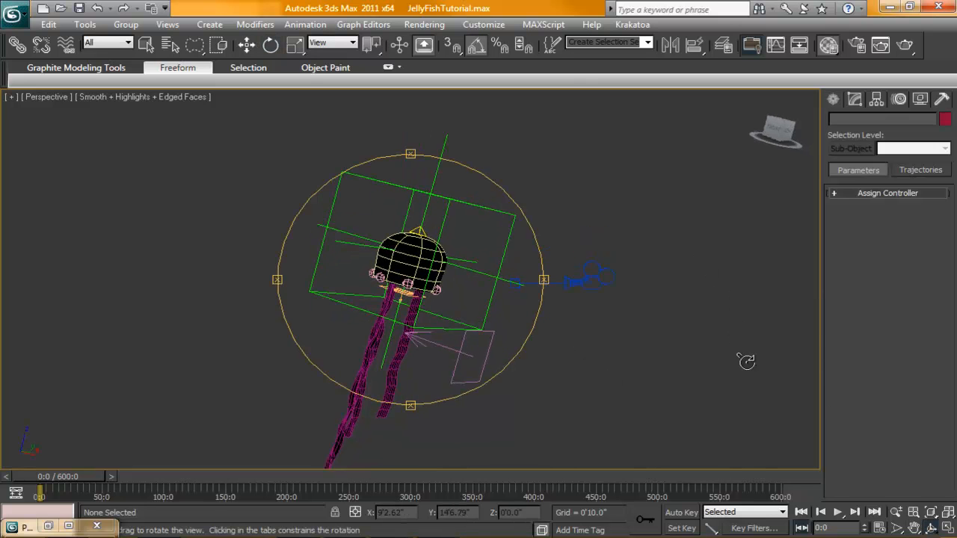
{"action": "left_click", "coordinate": [837, 512]}
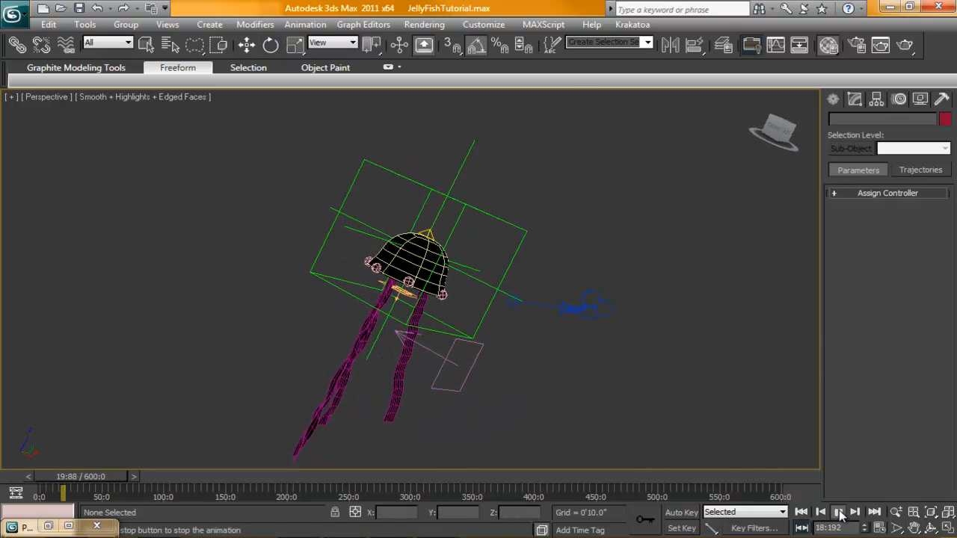
{"action": "left_click", "coordinate": [839, 512]}
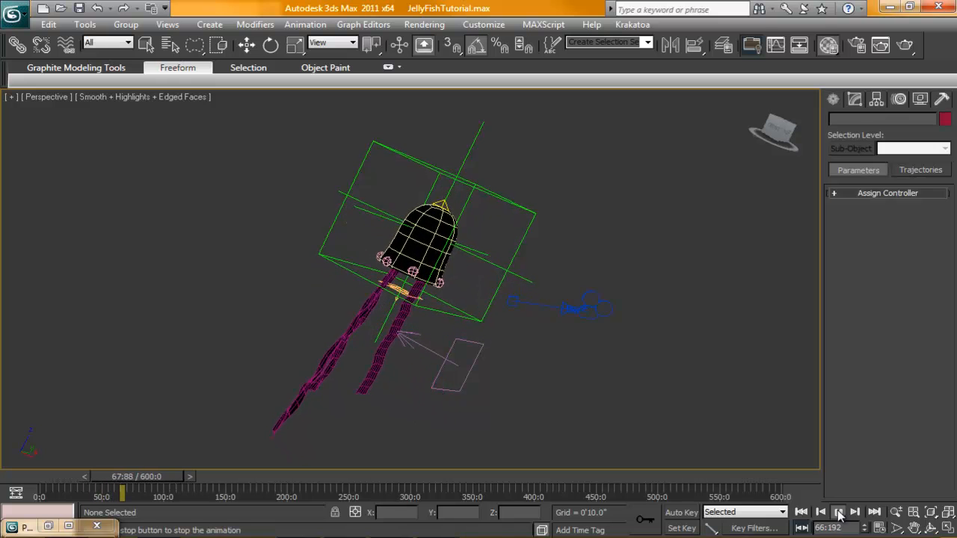
{"action": "left_click", "coordinate": [839, 511]}
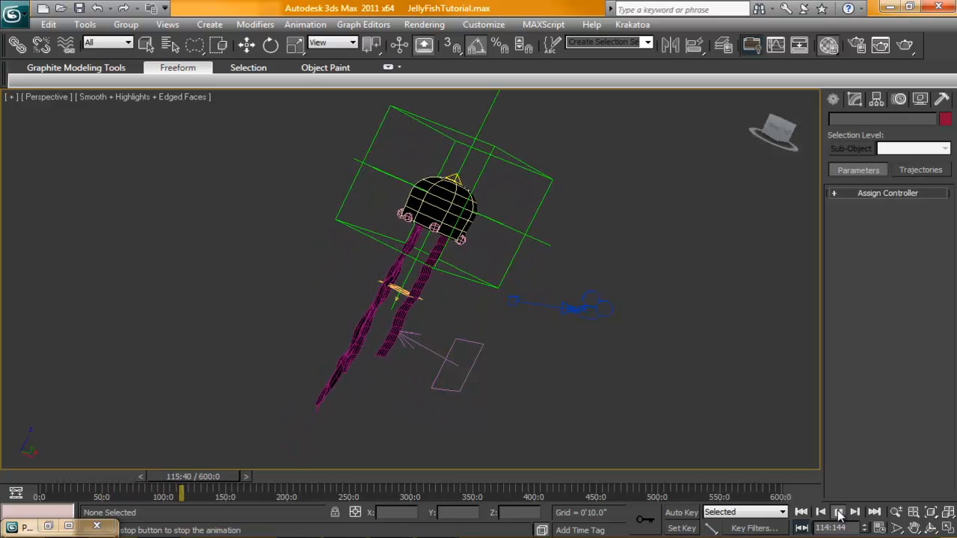
{"action": "left_click", "coordinate": [838, 511]}
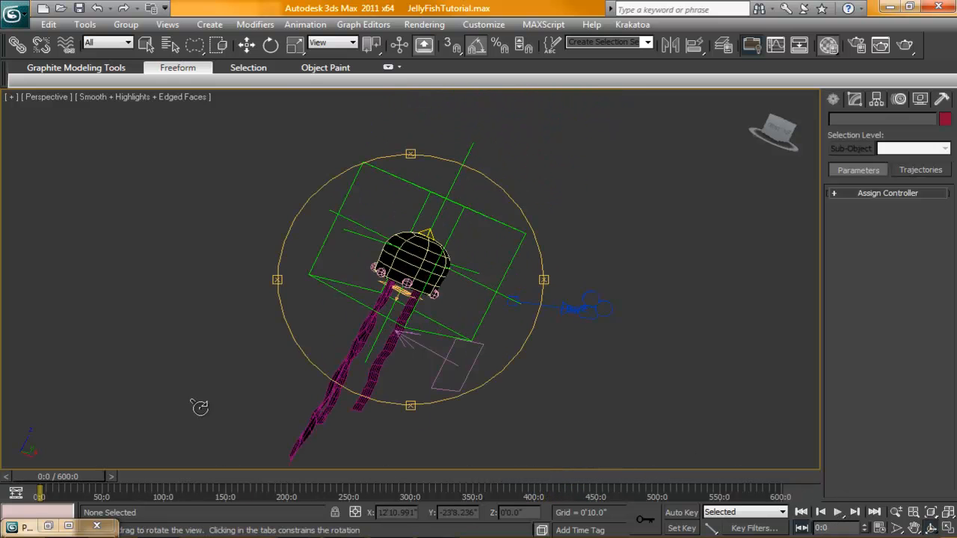
{"action": "left_click_drag", "start_coordinate": [200, 407], "coordinate": [684, 248]}
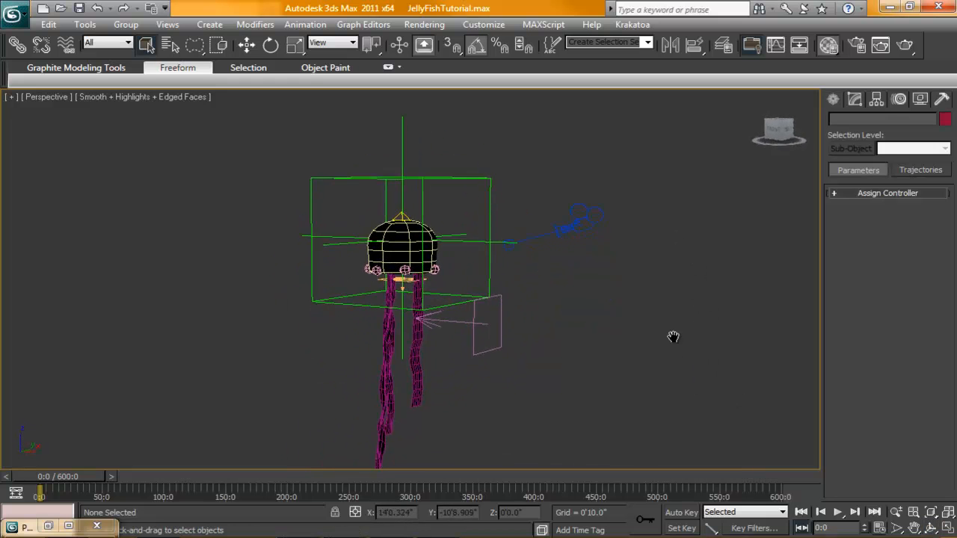
Step: Create Point helper Point002 and set its position to X 0, Y 0, Z 0 via Transform Type-In
{"action": "left_click", "coordinate": [839, 99]}
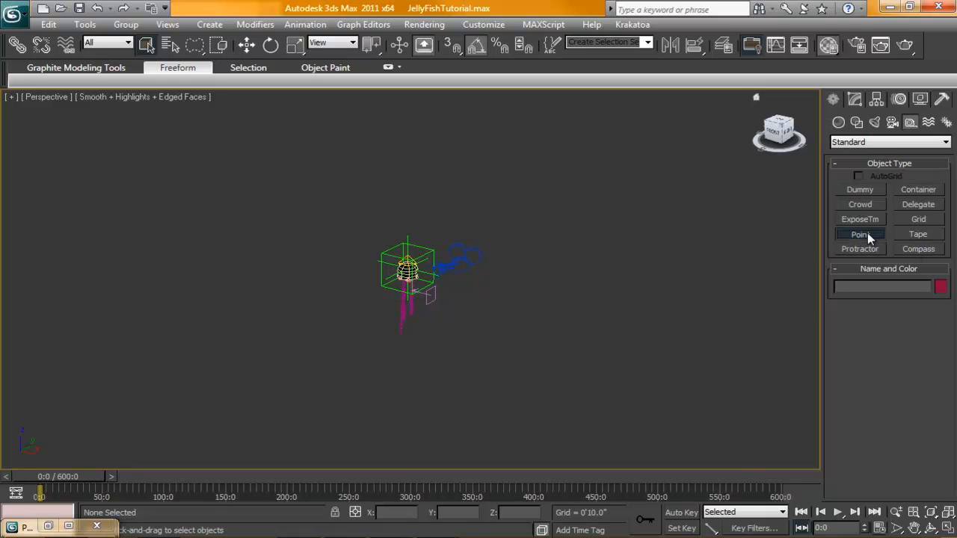
{"action": "left_click", "coordinate": [859, 234]}
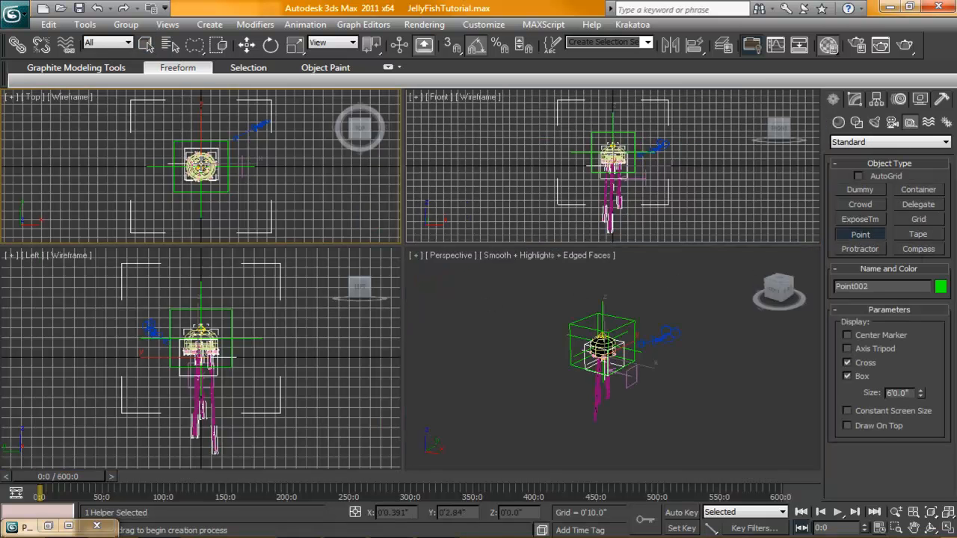
{"action": "left_click", "coordinate": [247, 45]}
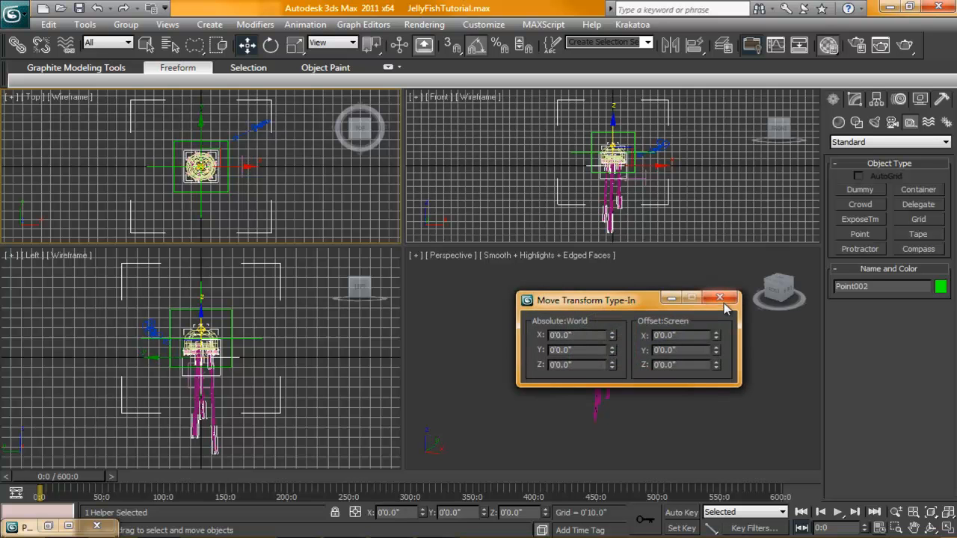
{"action": "left_click", "coordinate": [720, 299]}
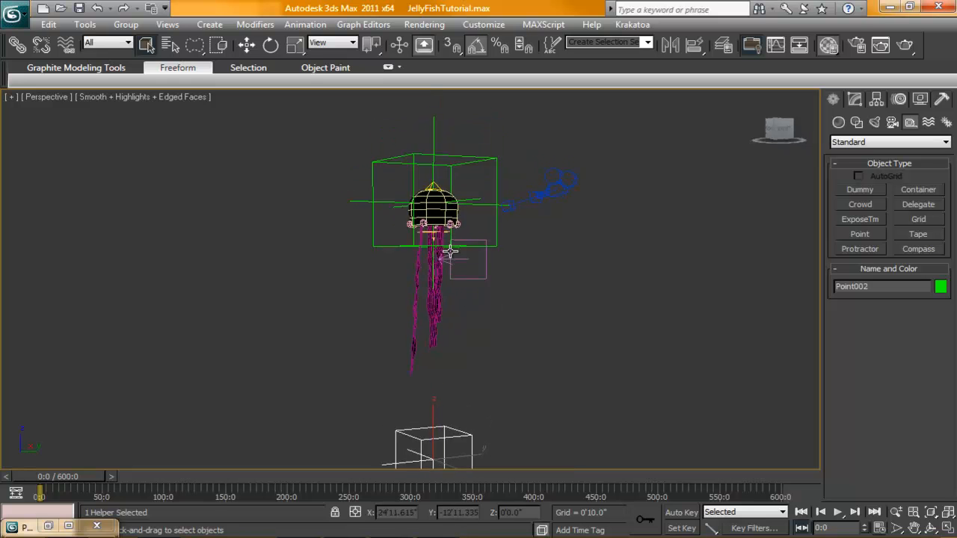
{"action": "left_click_drag", "start_coordinate": [449, 255], "coordinate": [451, 416]}
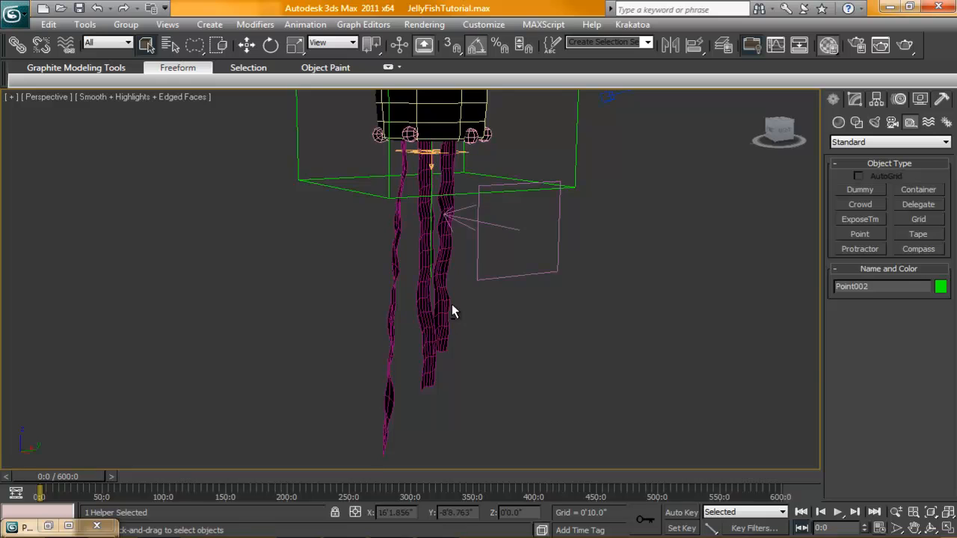
Step: Give each of the three tentacle planes a LookAt constraint targeting Point002
{"action": "left_click", "coordinate": [305, 24]}
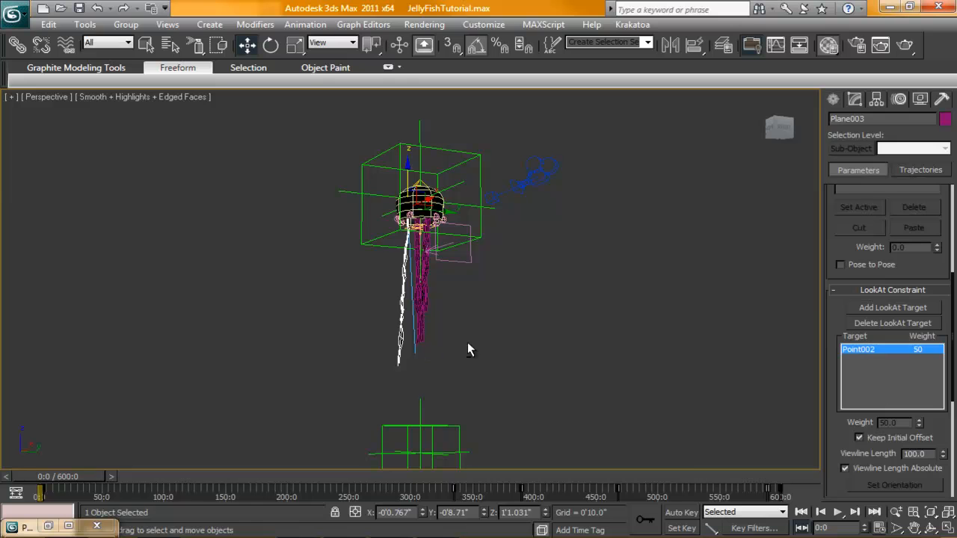
{"action": "left_click", "coordinate": [305, 24]}
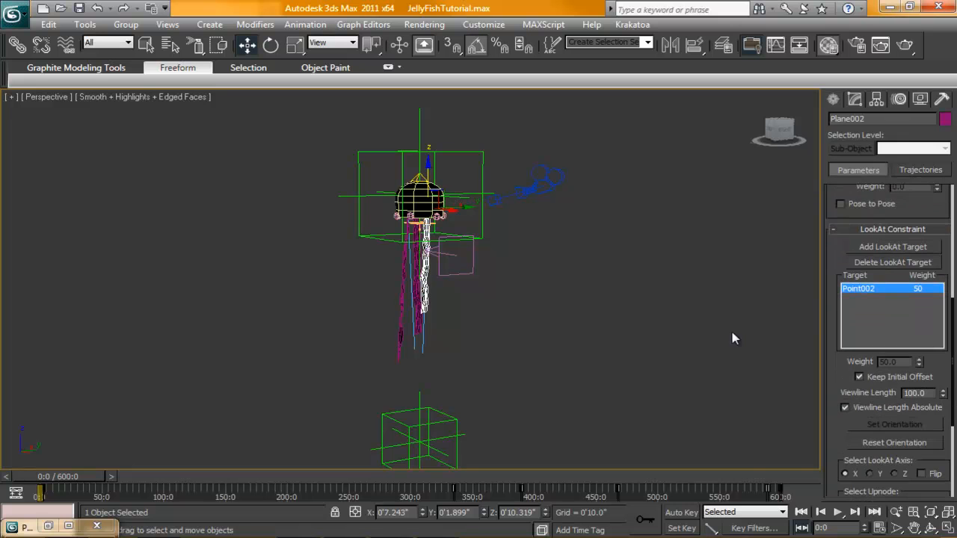
{"action": "left_click", "coordinate": [305, 24]}
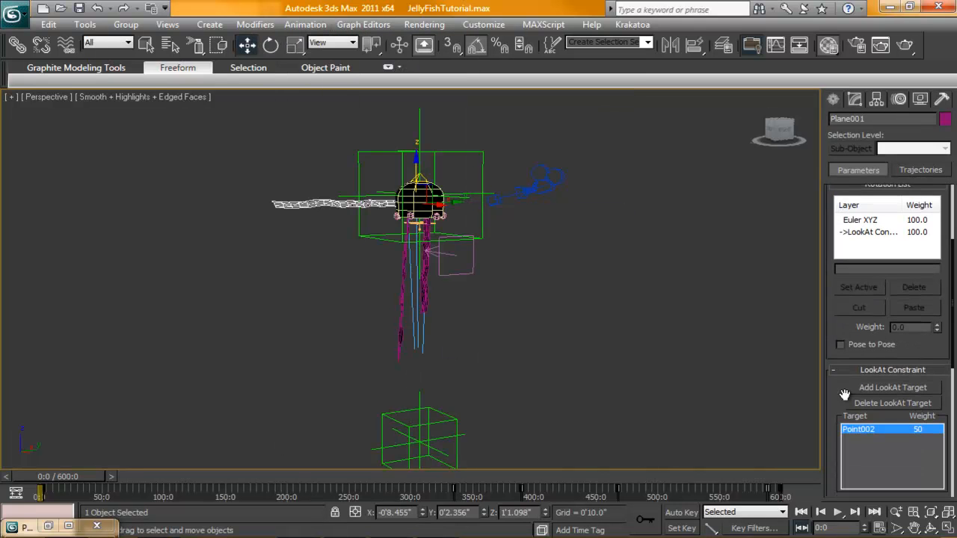
{"action": "scroll", "scroll_direction": "down", "scroll_amount": 3}
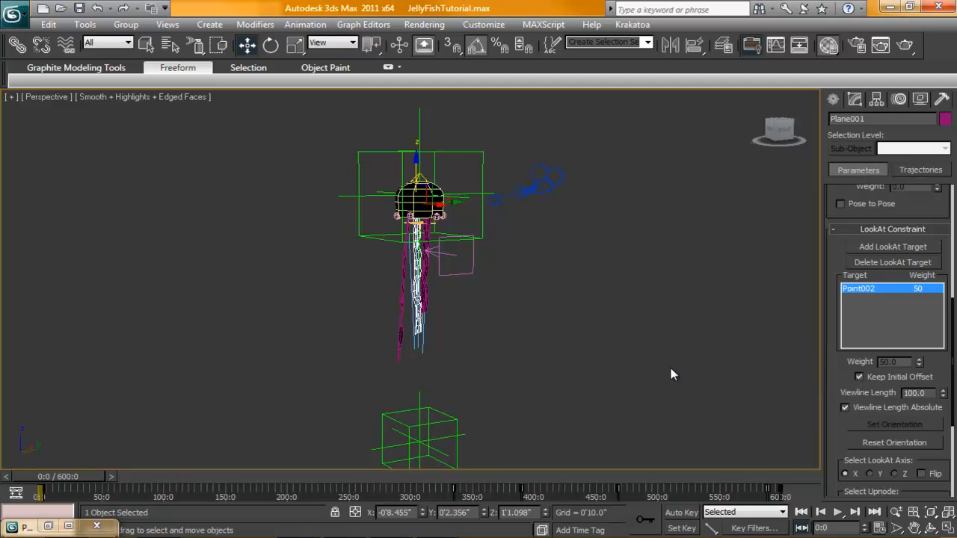
{"action": "left_click_drag", "start_coordinate": [41, 492], "coordinate": [248, 492]}
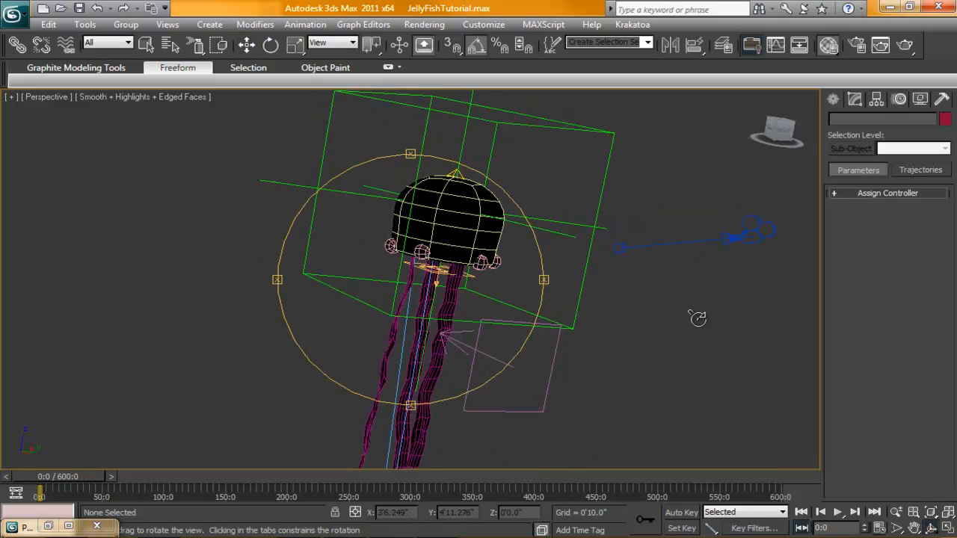
Step: Orbit around the jellyfish and play the animation to preview the aimed tentacles
{"action": "left_click_drag", "start_coordinate": [697, 317], "coordinate": [621, 326]}
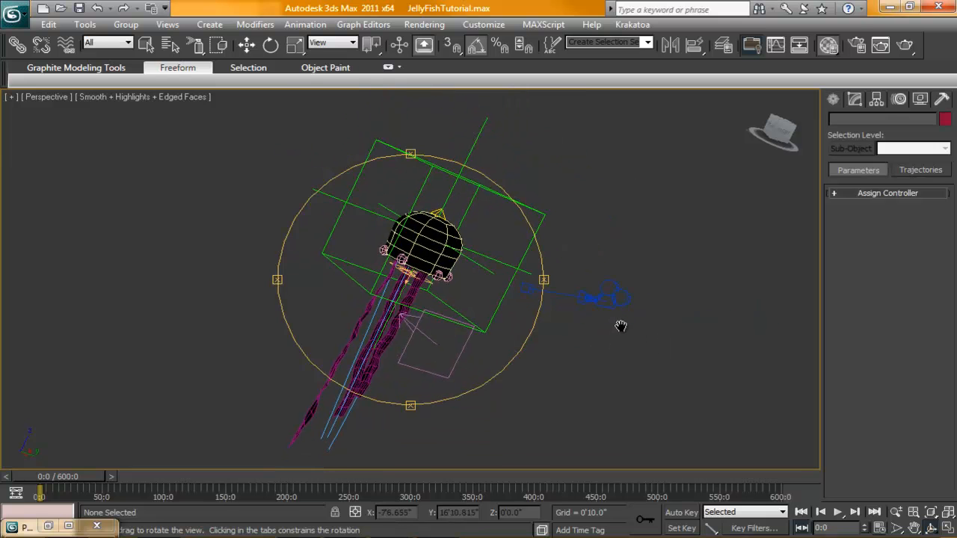
{"action": "left_click_drag", "start_coordinate": [621, 326], "coordinate": [567, 377]}
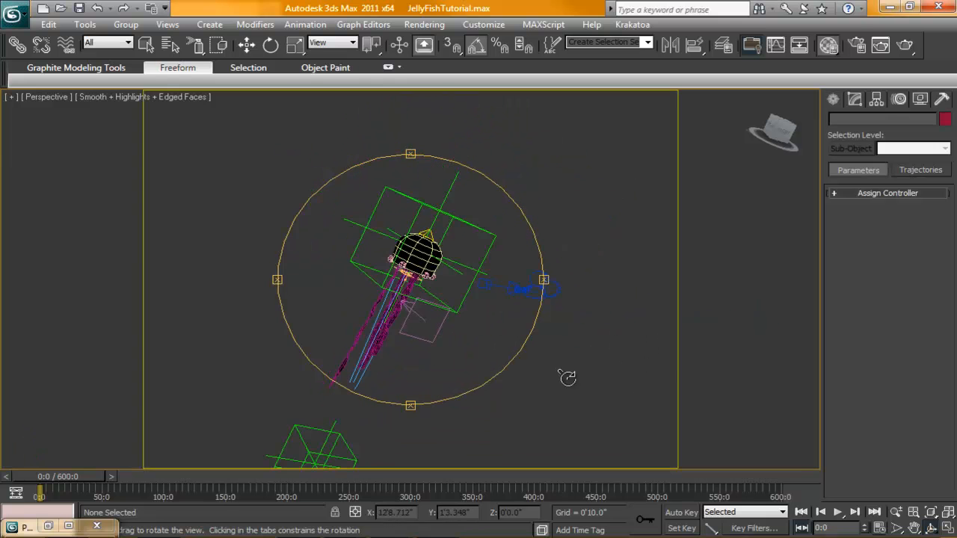
{"action": "left_click_drag", "start_coordinate": [567, 377], "coordinate": [142, 462]}
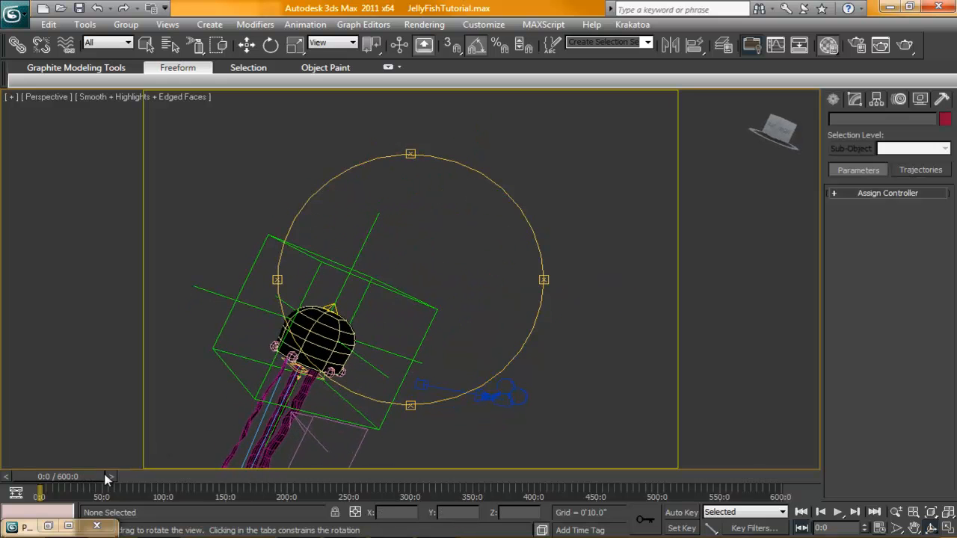
{"action": "left_click", "coordinate": [838, 512]}
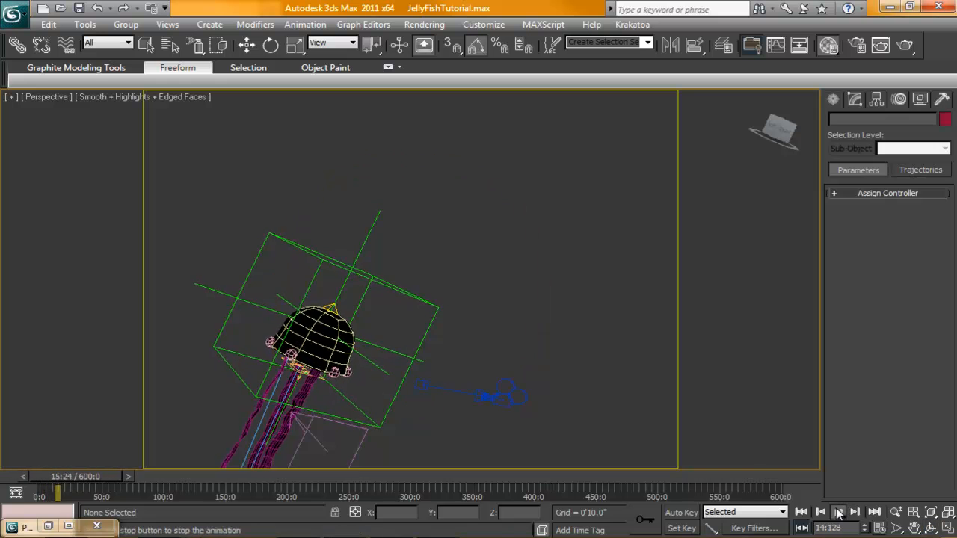
{"action": "left_click", "coordinate": [838, 512]}
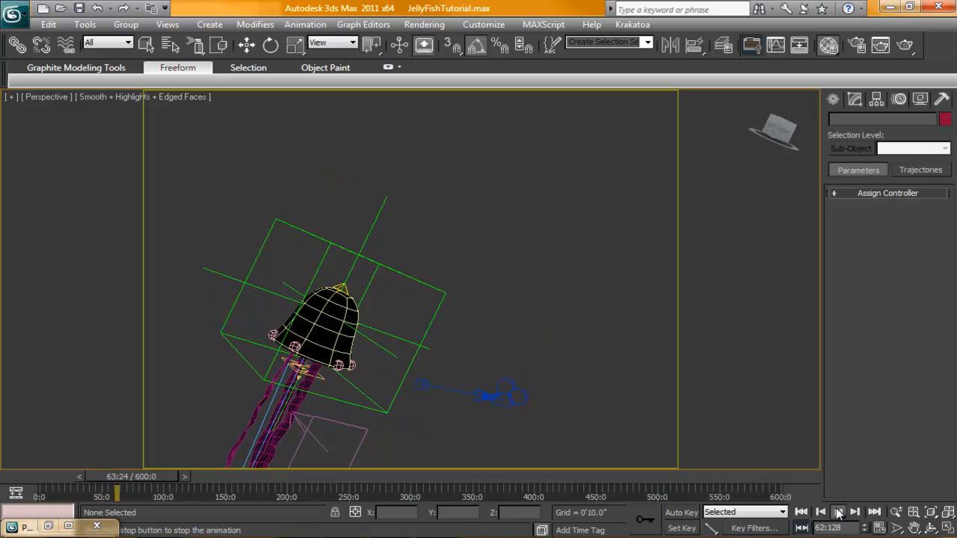
Step: Stop playback back at frame 0 and orbit the view around the jellyfish
{"action": "left_click", "coordinate": [837, 511]}
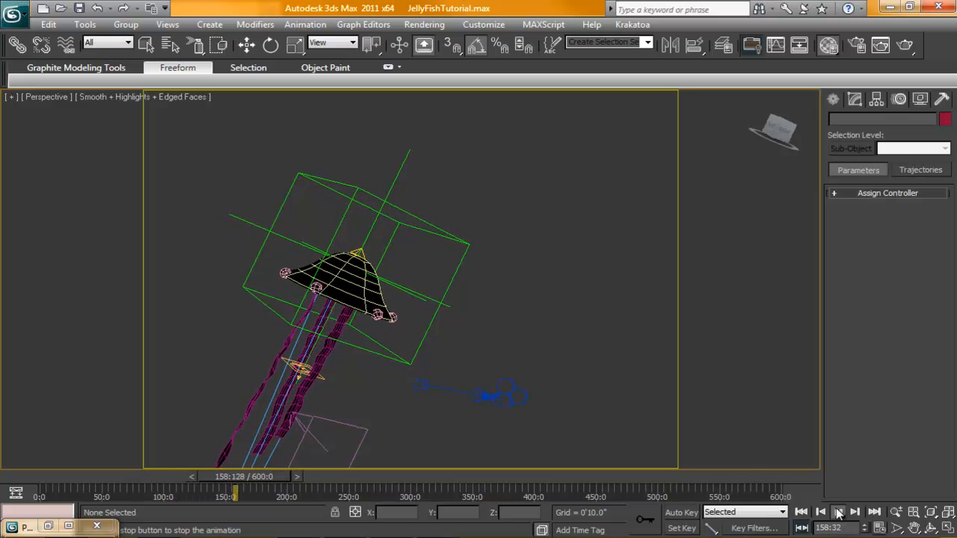
{"action": "left_click", "coordinate": [837, 512]}
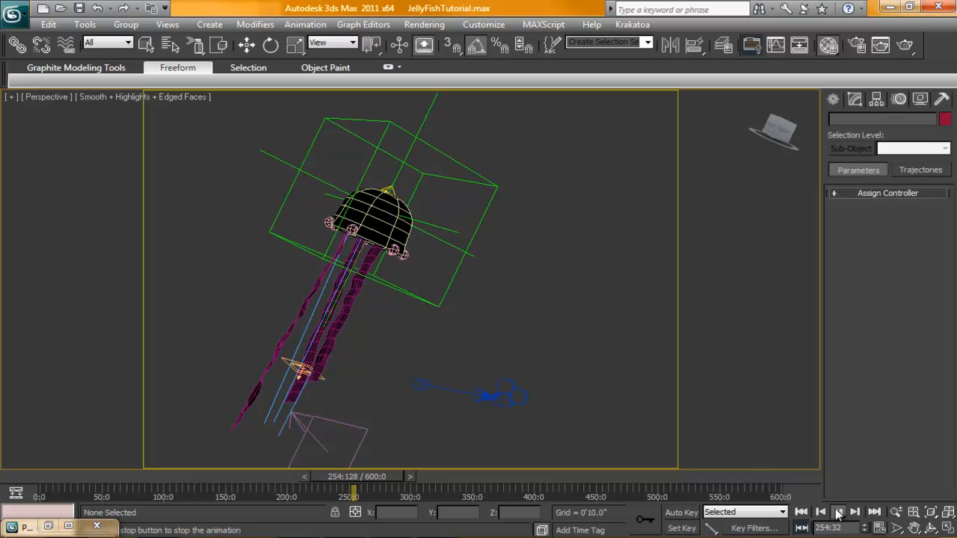
{"action": "left_click", "coordinate": [838, 512]}
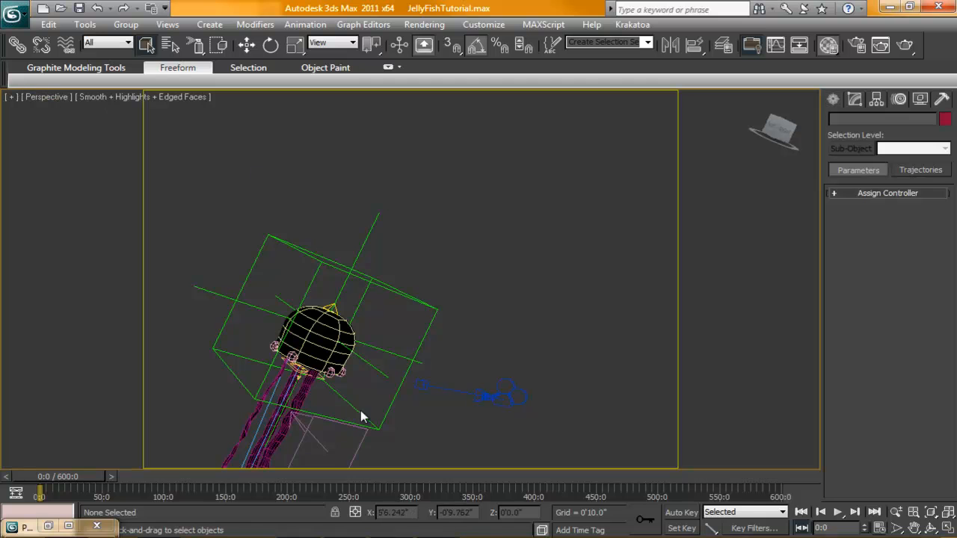
{"action": "left_click_drag", "start_coordinate": [362, 416], "coordinate": [425, 298]}
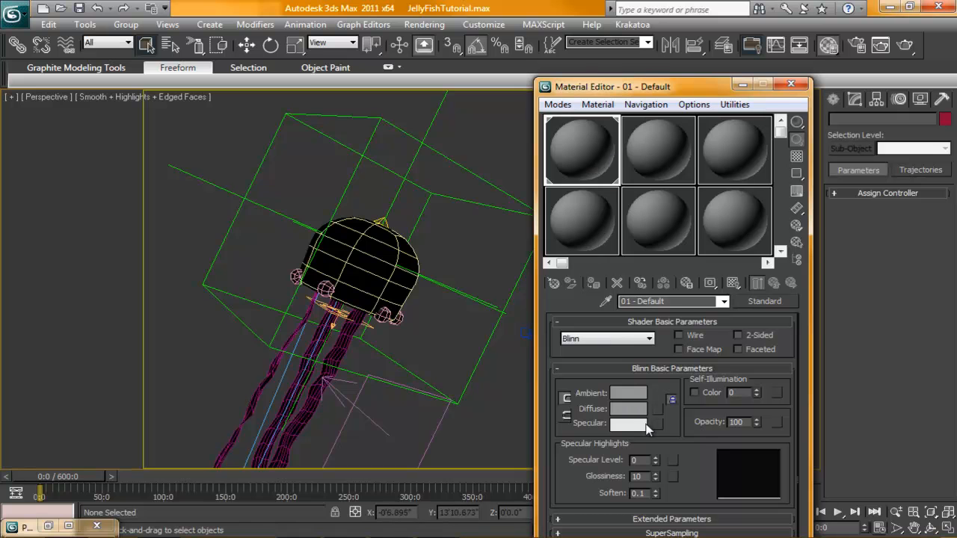
Step: Give the first Blinn material a green diffuse colour and apply it to the jellyfish bell
{"action": "left_click", "coordinate": [628, 408]}
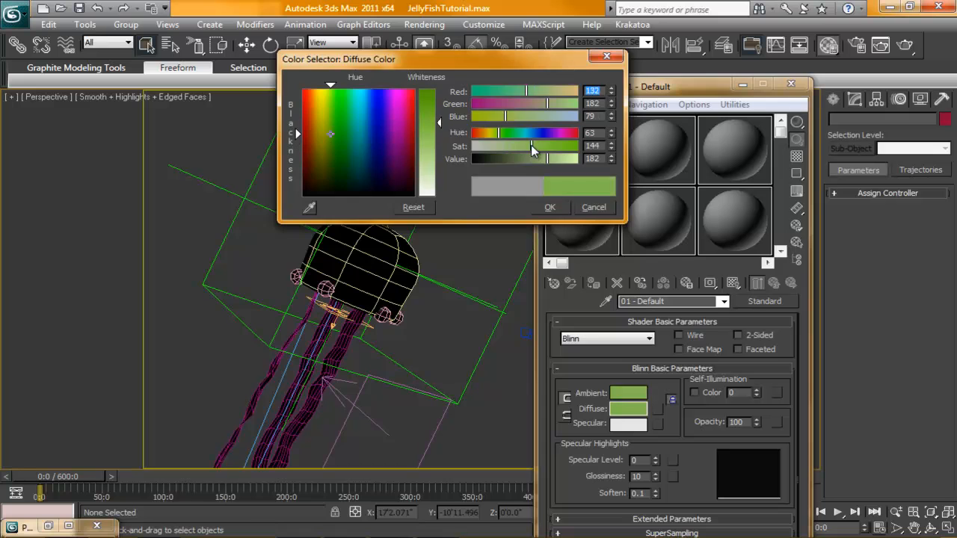
{"action": "left_click", "coordinate": [551, 207]}
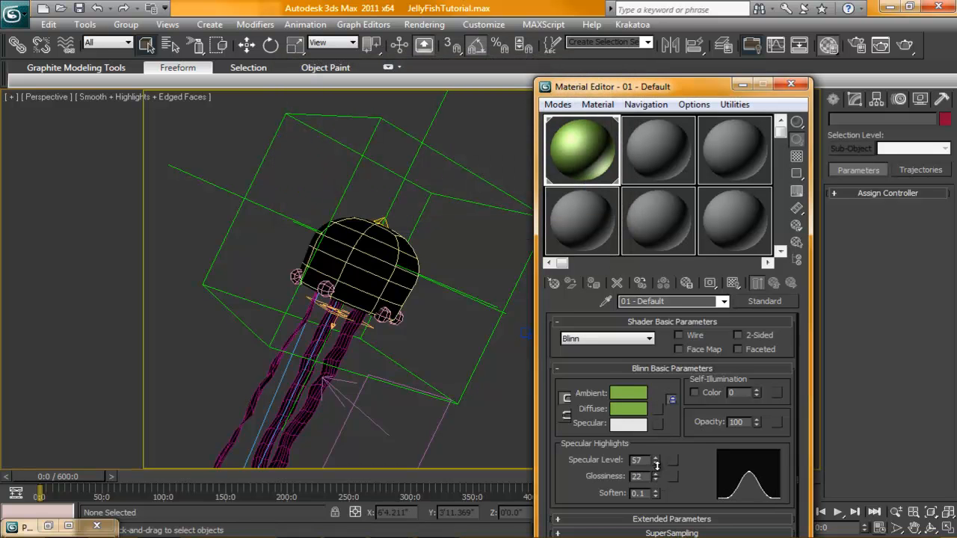
{"action": "left_click", "coordinate": [656, 472]}
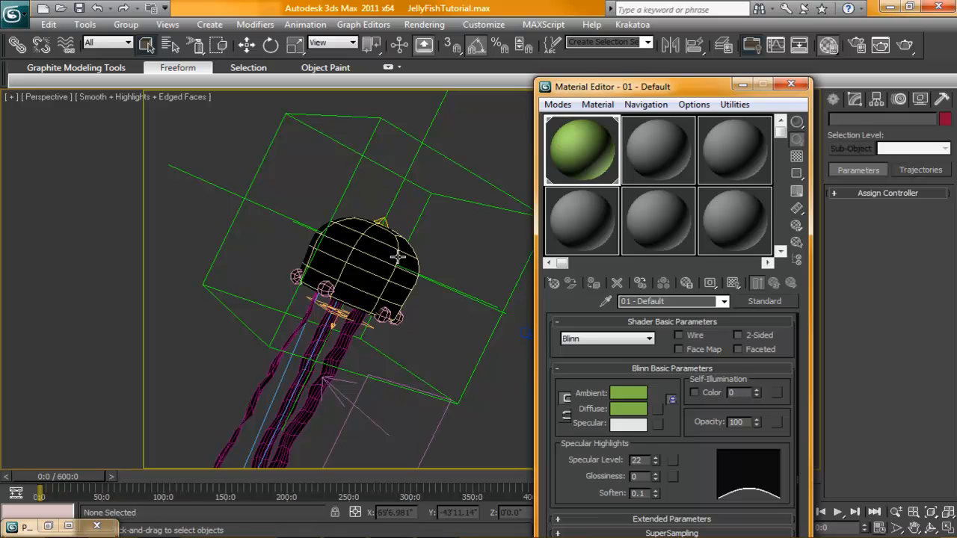
{"action": "left_click", "coordinate": [367, 269]}
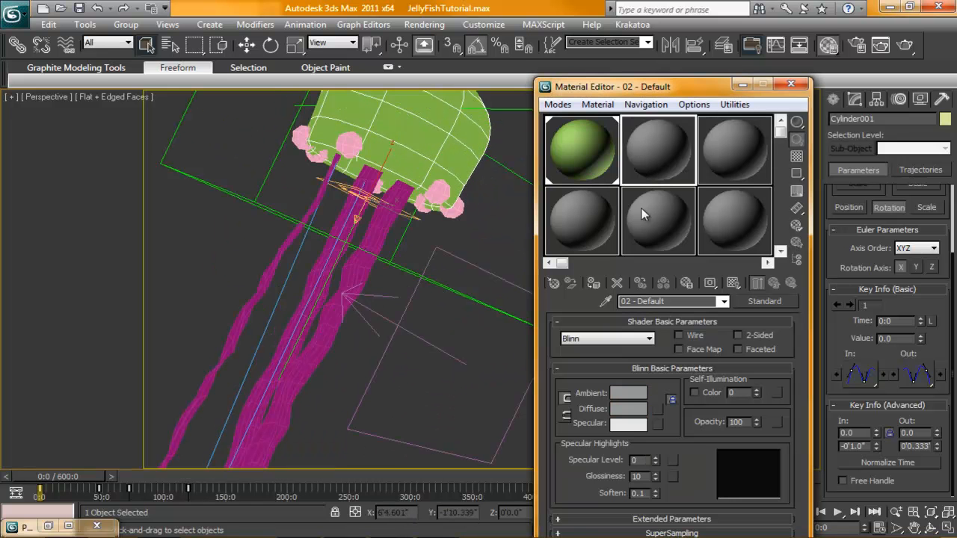
Step: Make a shiny green material named Tentacles in a fresh slot and assign it to all tentacle planes, replacing the old one
{"action": "left_click", "coordinate": [658, 149]}
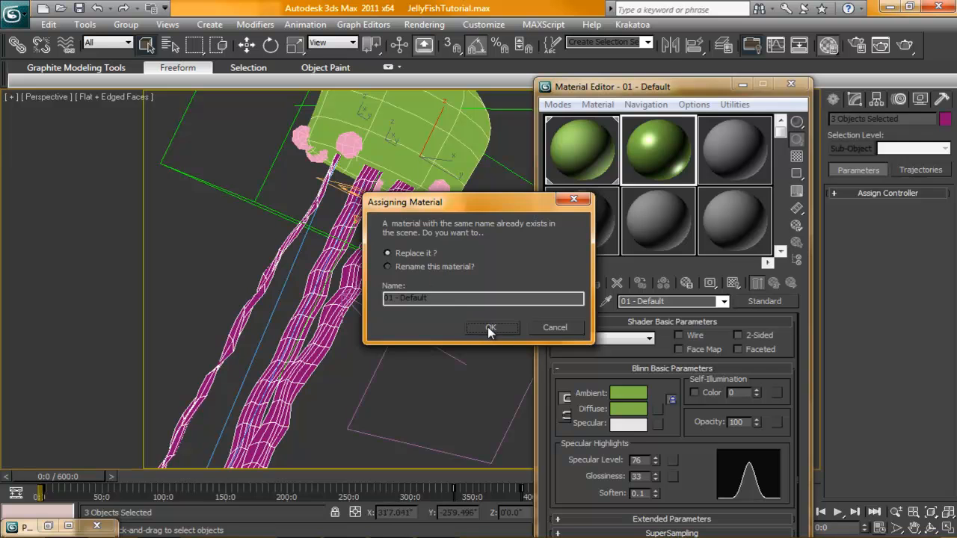
{"action": "left_click", "coordinate": [490, 328]}
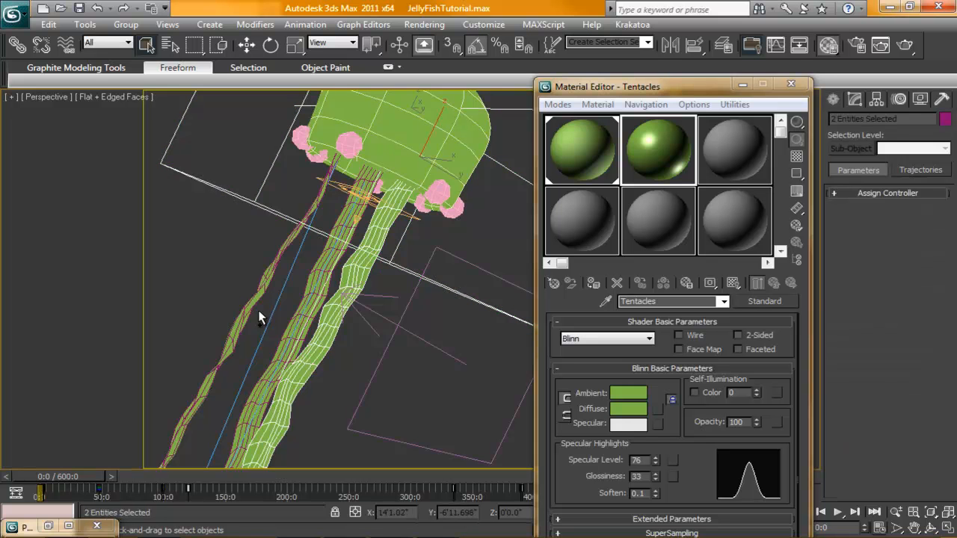
{"action": "left_click", "coordinate": [317, 341]}
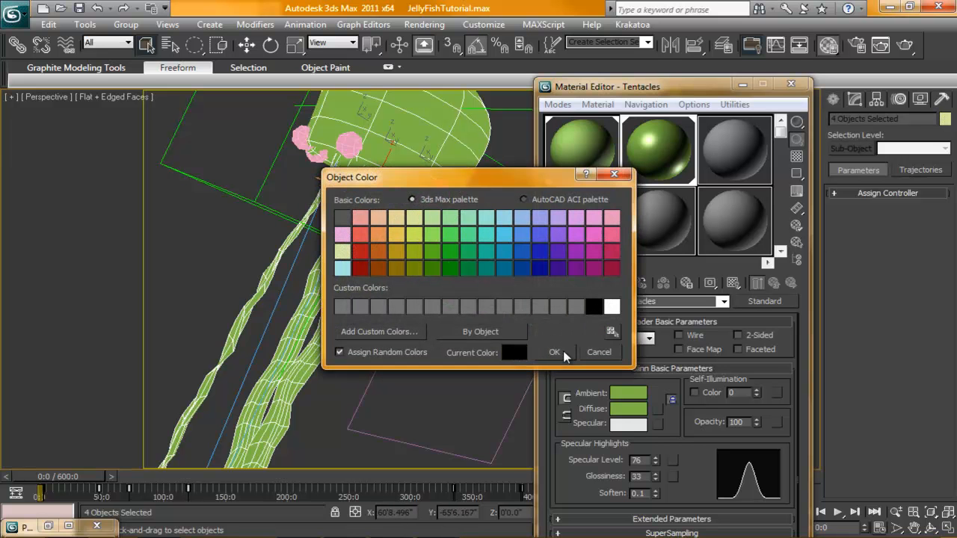
Step: With Tentacles at 95 opacity, render frame 0, review its alpha channel and close the render window
{"action": "left_click", "coordinate": [554, 353]}
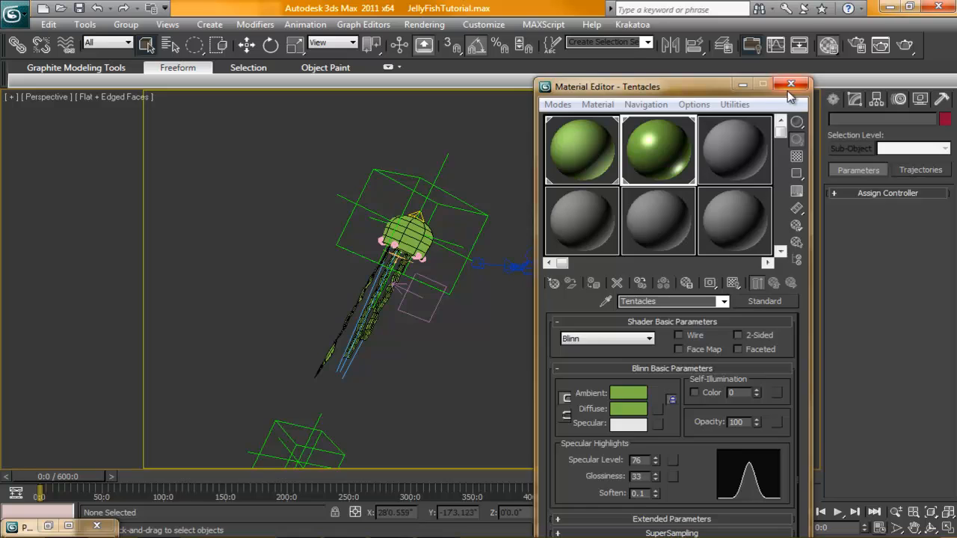
{"action": "left_click", "coordinate": [791, 84]}
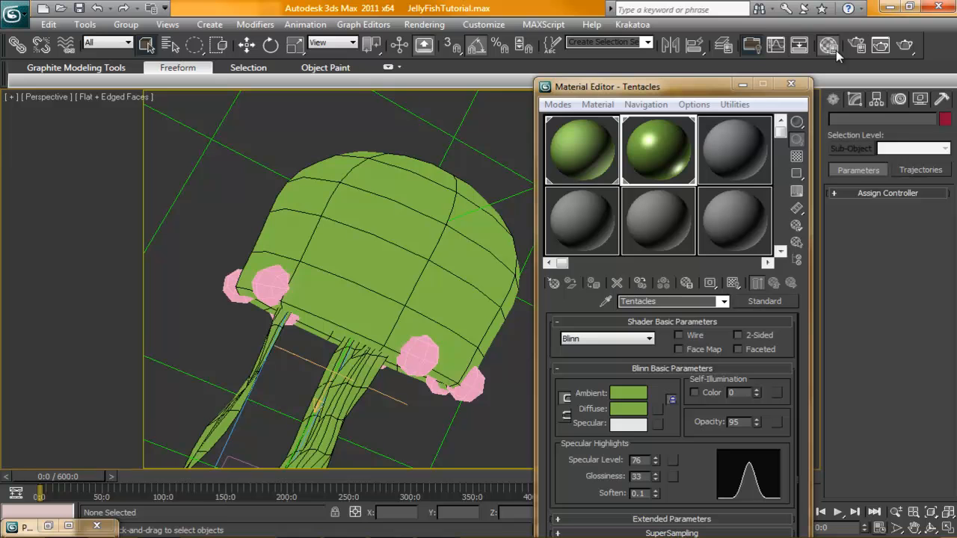
{"action": "left_click", "coordinate": [905, 45]}
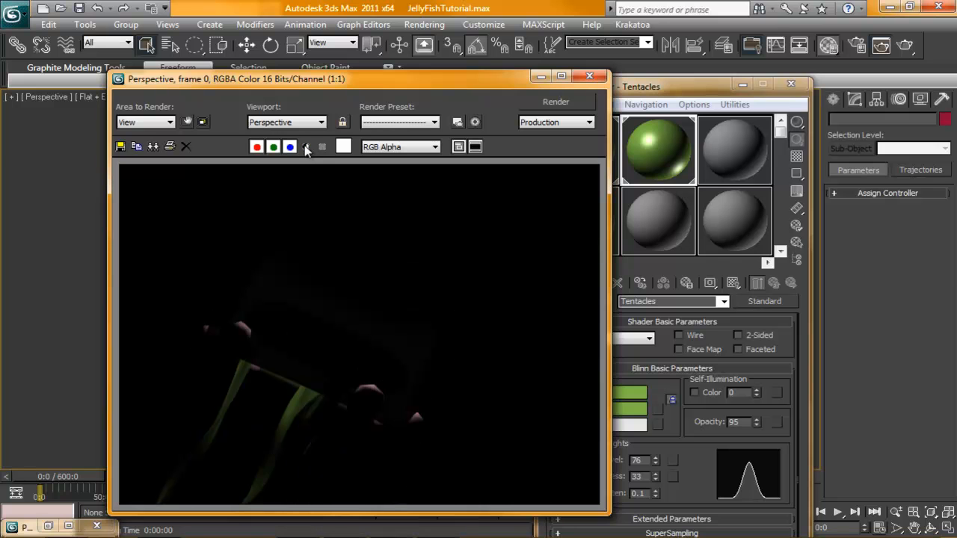
{"action": "left_click", "coordinate": [305, 147]}
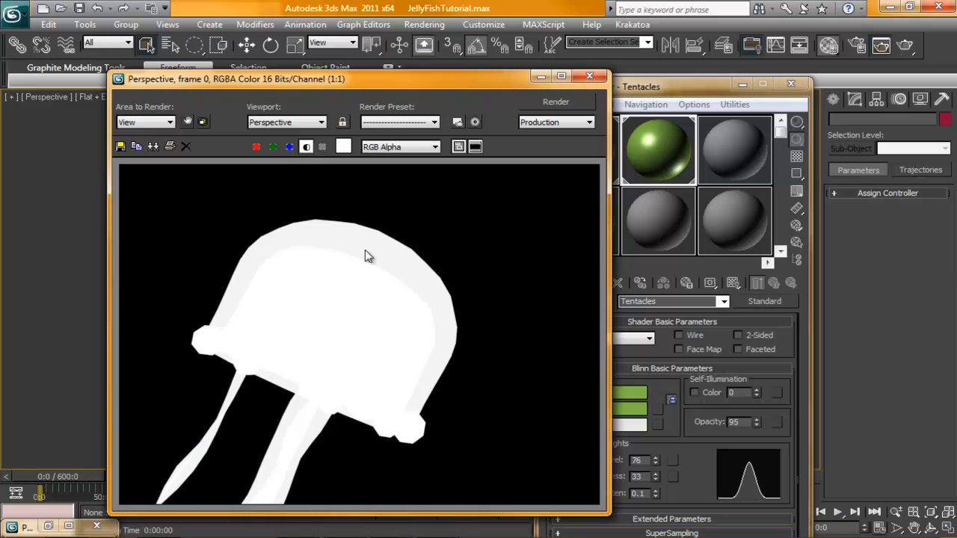
{"action": "mouse_move", "coordinate": [212, 395]}
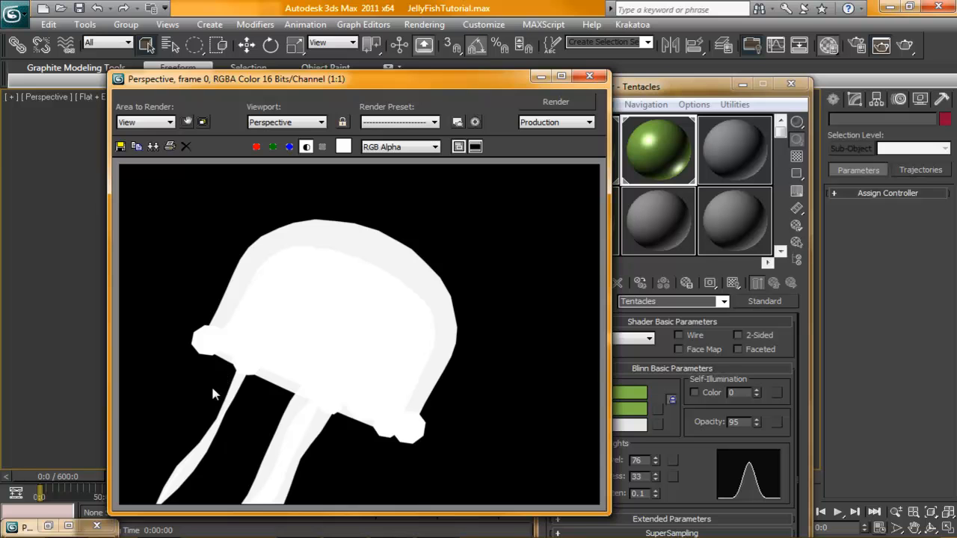
{"action": "left_click", "coordinate": [590, 75]}
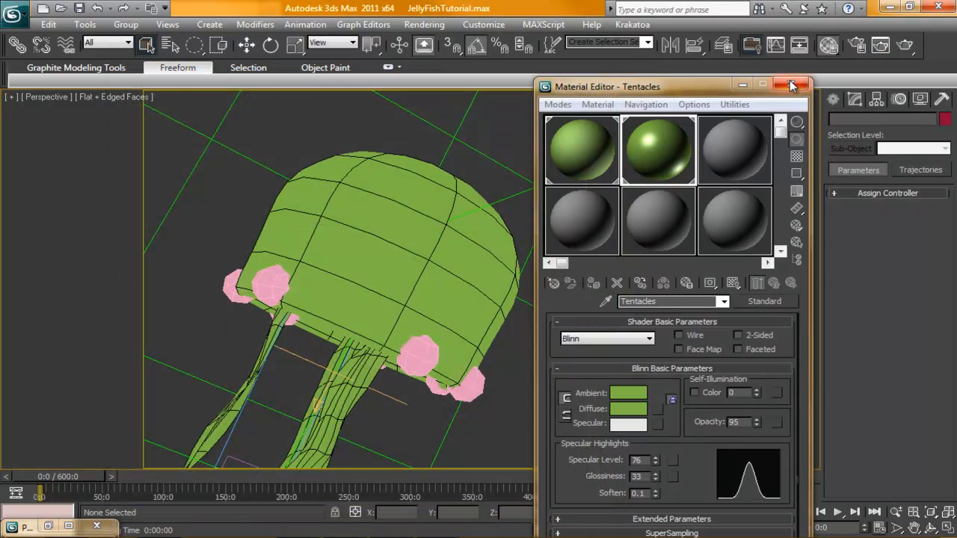
Step: Close the Material Editor, open Object Properties for the pink spots, and show all four viewports
{"action": "left_click", "coordinate": [793, 86]}
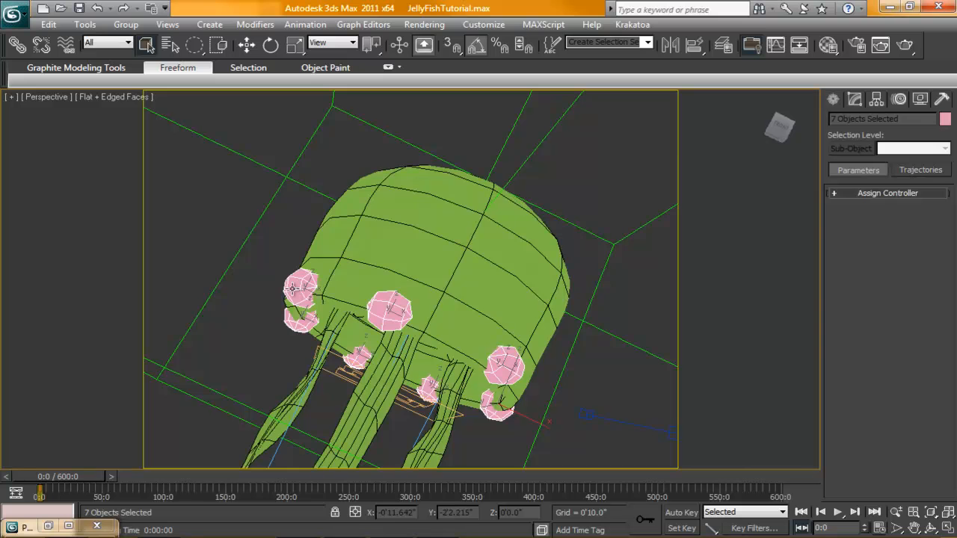
{"action": "right_click", "coordinate": [314, 365]}
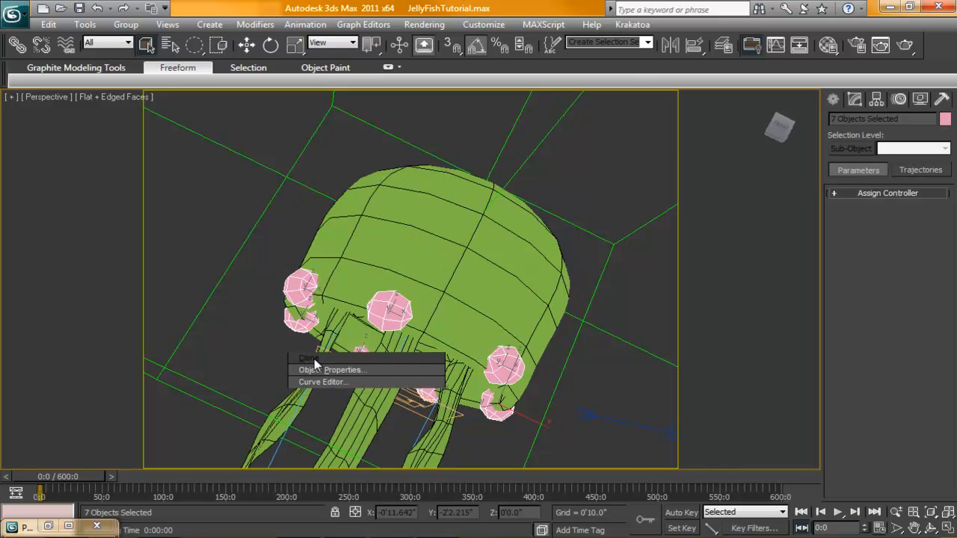
{"action": "left_click", "coordinate": [332, 370]}
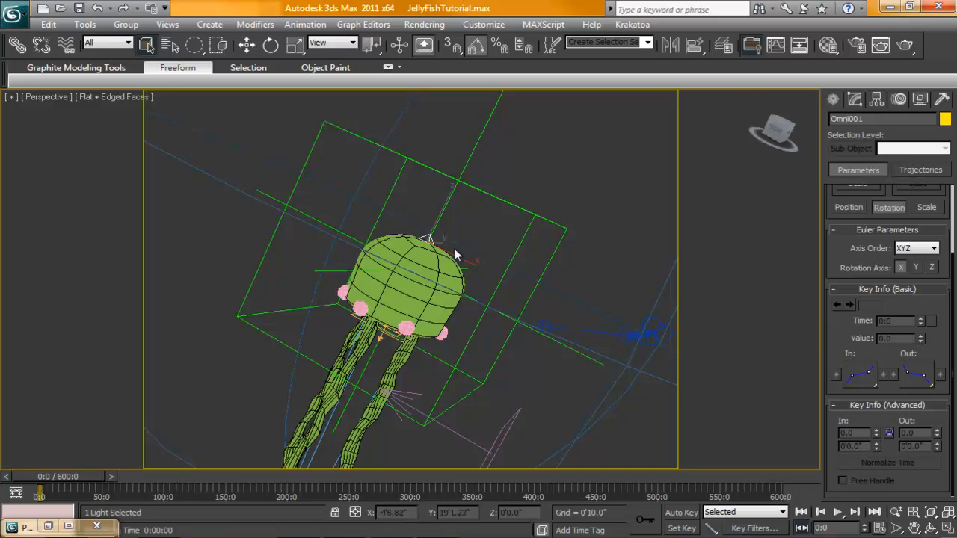
{"action": "left_click", "coordinate": [856, 98]}
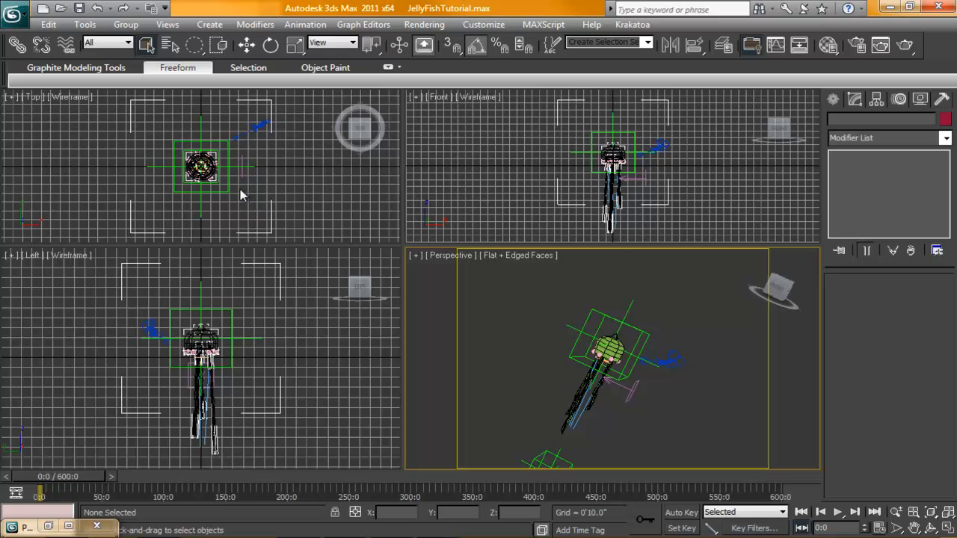
Step: Start a Target camera from Create > Cameras in the Top view
{"action": "left_click", "coordinate": [209, 24]}
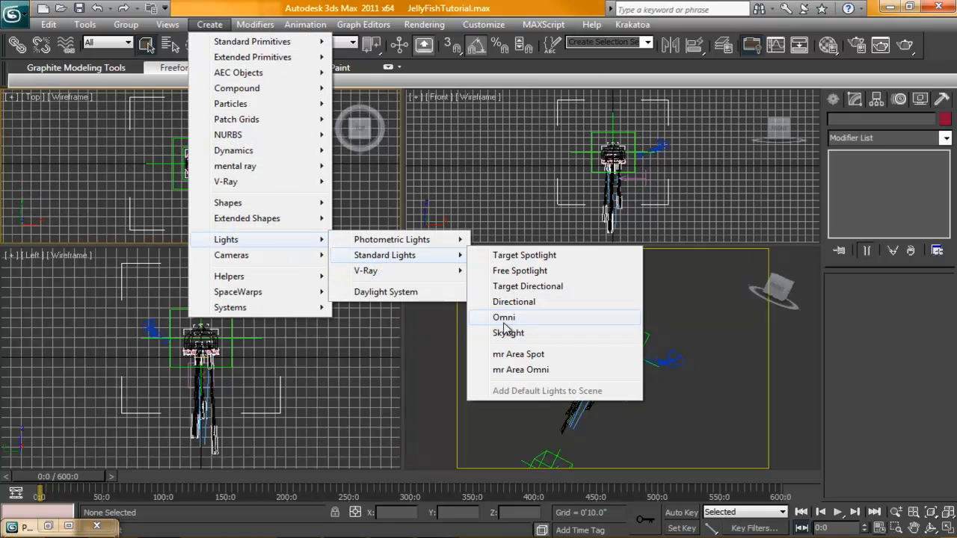
{"action": "left_click", "coordinate": [504, 317]}
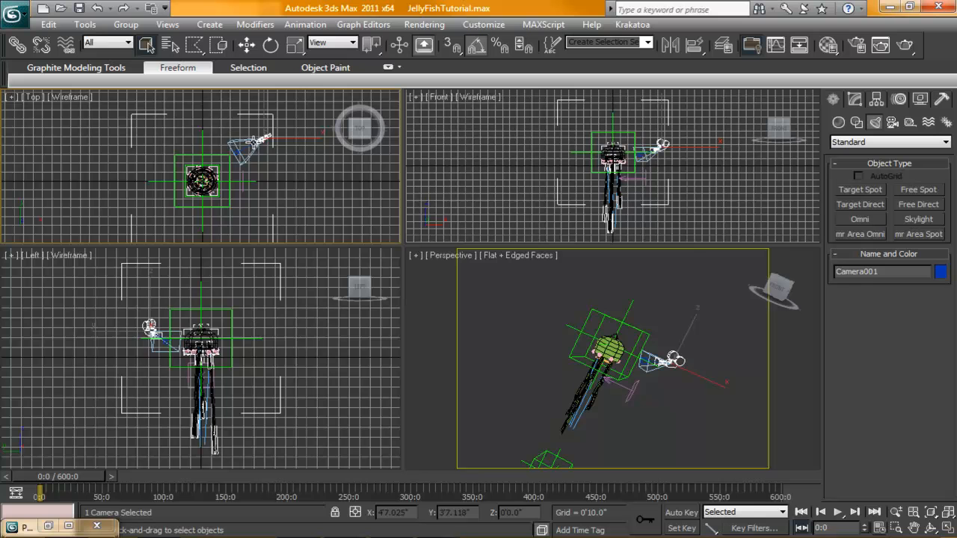
{"action": "left_click", "coordinate": [481, 415]}
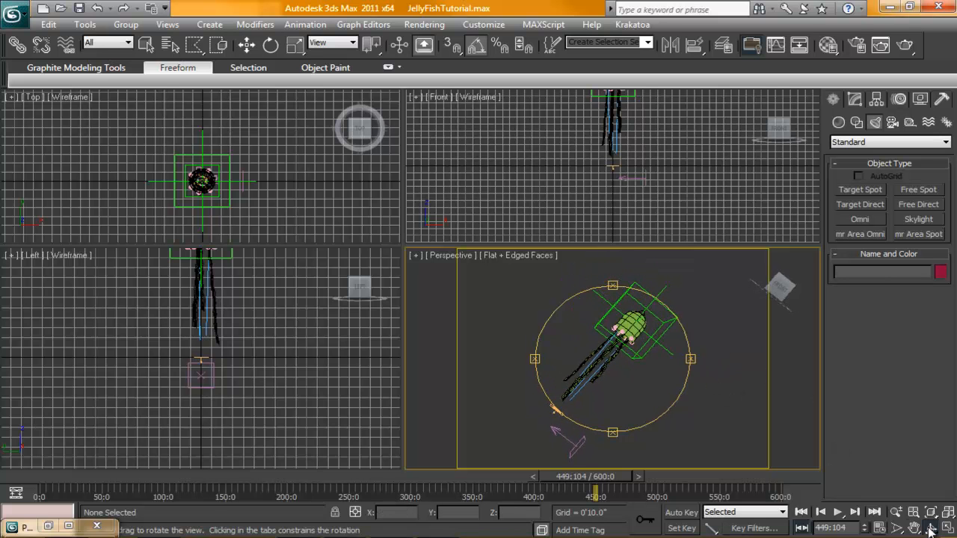
Step: Scrub the time slider through to frame 600 to check motion and place Camera001 aimed at the jellyfish
{"action": "left_click_drag", "start_coordinate": [595, 496], "coordinate": [60, 497]}
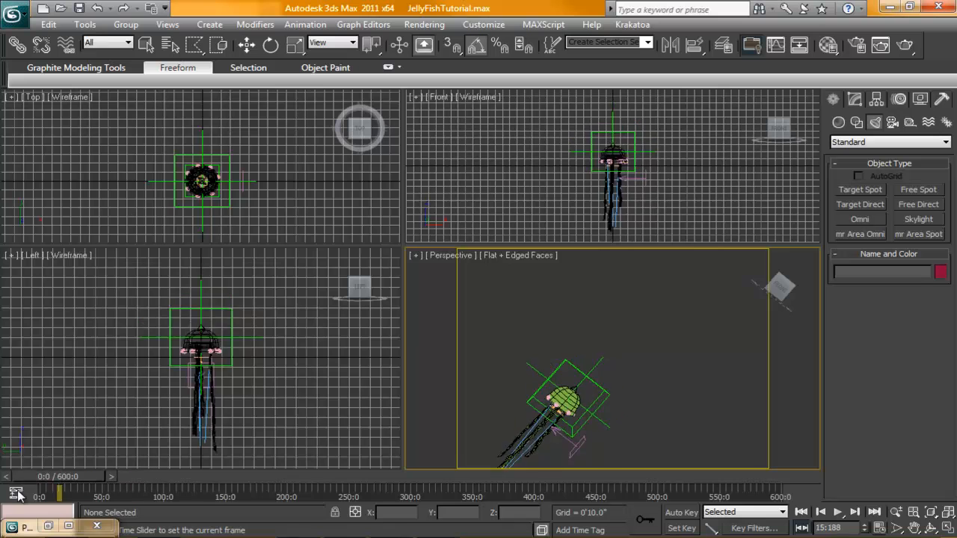
{"action": "left_click_drag", "start_coordinate": [60, 497], "coordinate": [532, 497]}
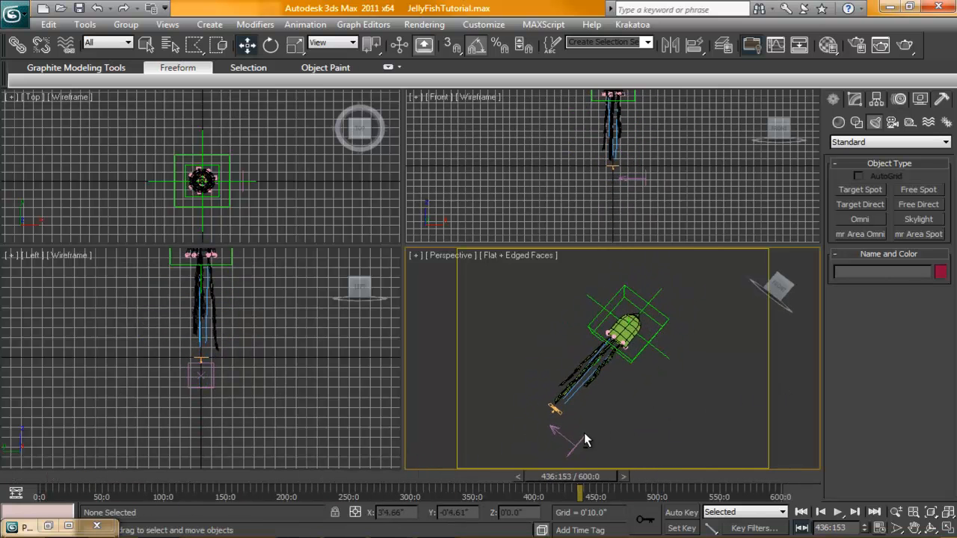
{"action": "left_click_drag", "start_coordinate": [580, 492], "coordinate": [143, 492]}
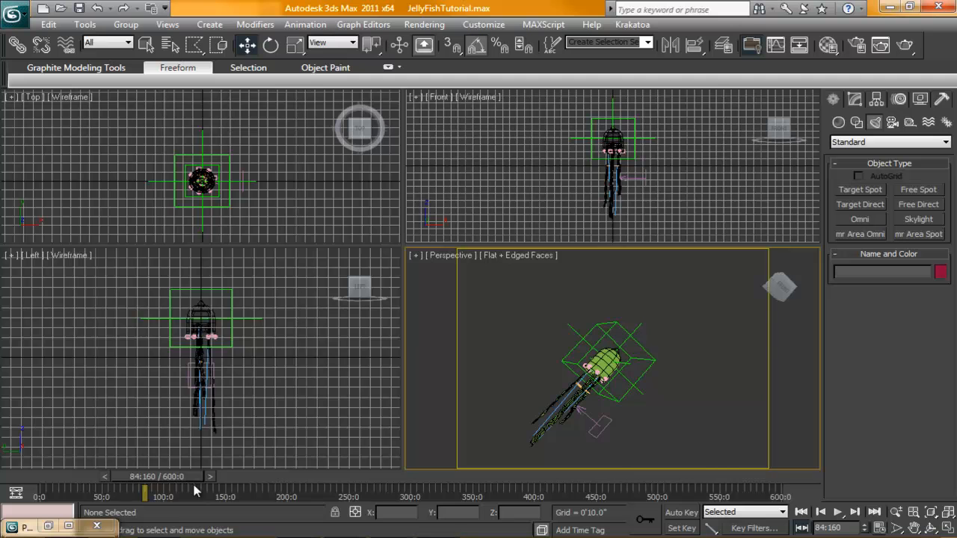
{"action": "left_click_drag", "start_coordinate": [147, 491], "coordinate": [781, 491]}
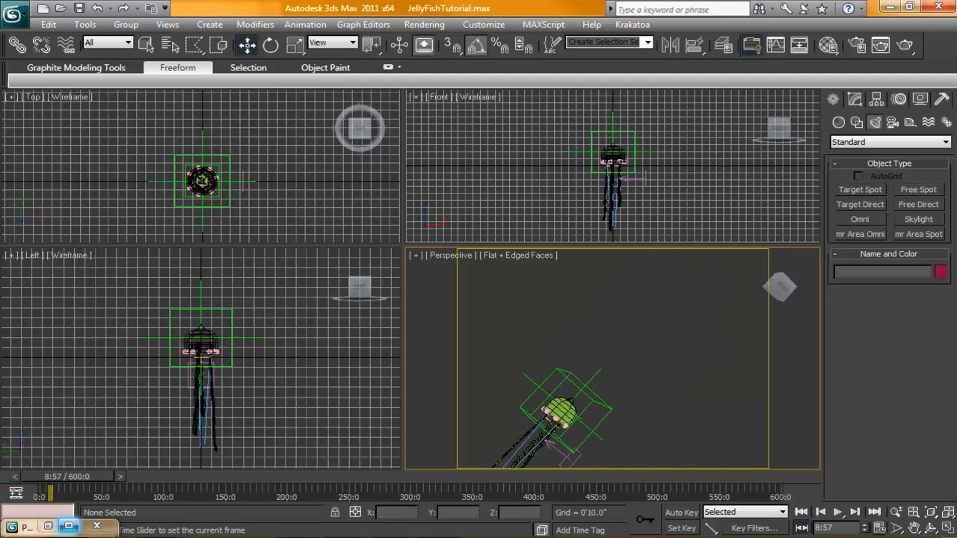
{"action": "left_click_drag", "start_coordinate": [42, 497], "coordinate": [781, 496]}
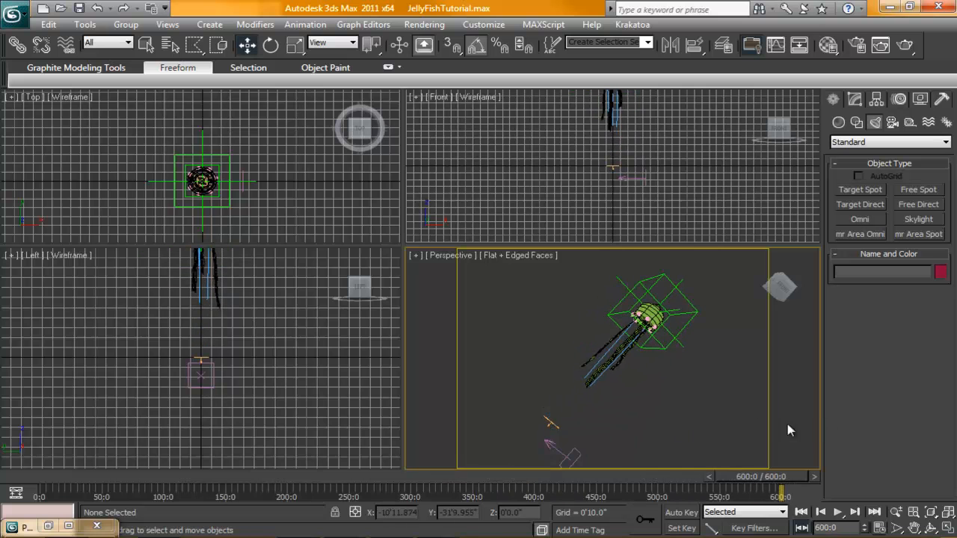
{"action": "left_click", "coordinate": [209, 24]}
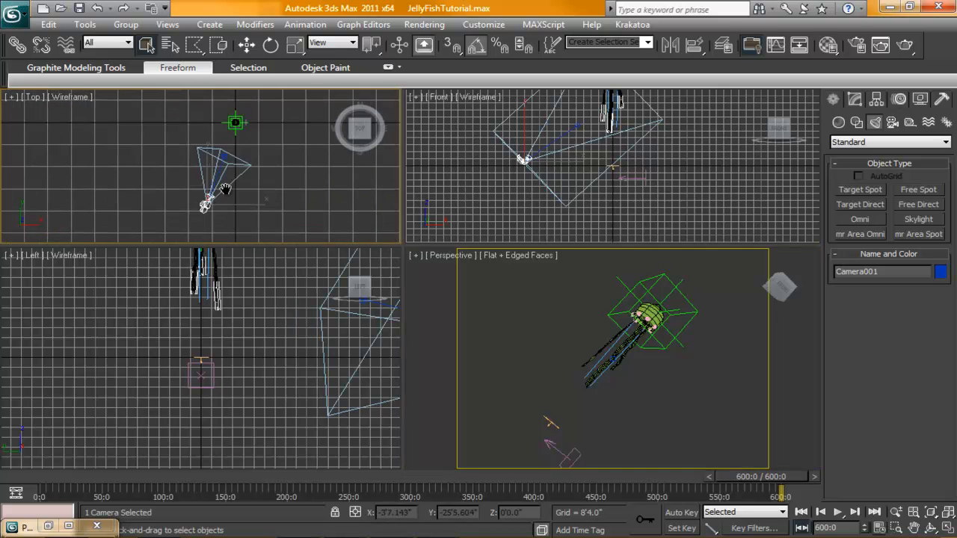
Step: Add Omni003 and set its intensity multiplier to 2.0, keeping the light colour white
{"action": "left_click", "coordinate": [209, 24]}
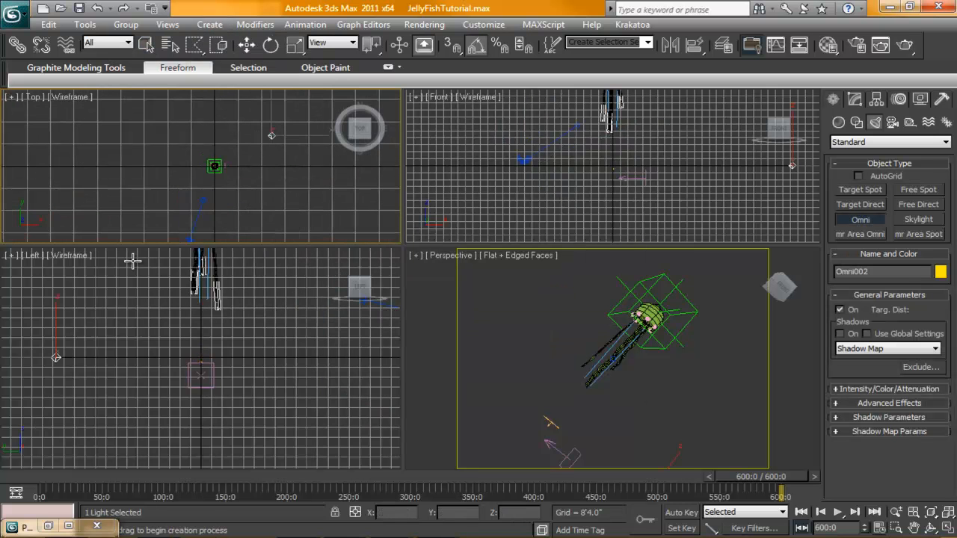
{"action": "mouse_move", "coordinate": [148, 138]}
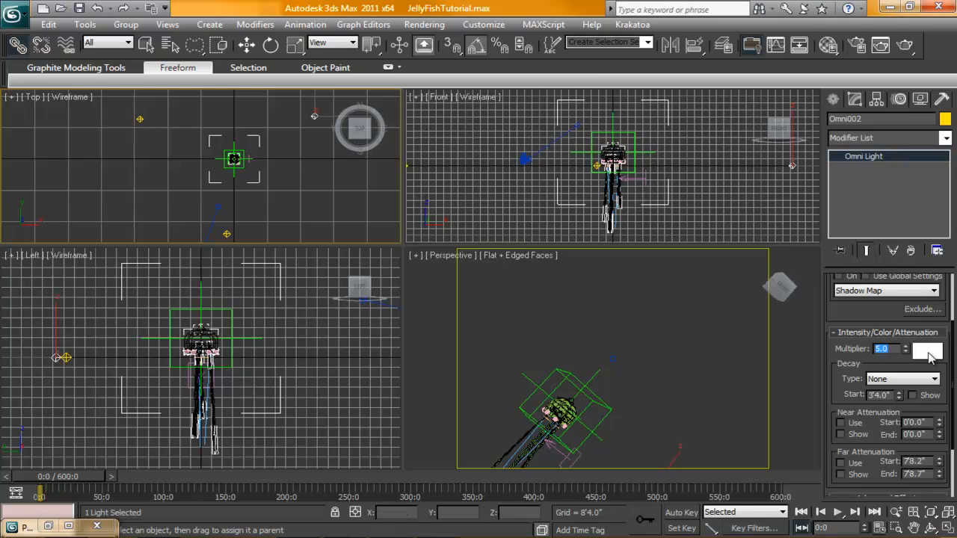
{"action": "left_click", "coordinate": [927, 351]}
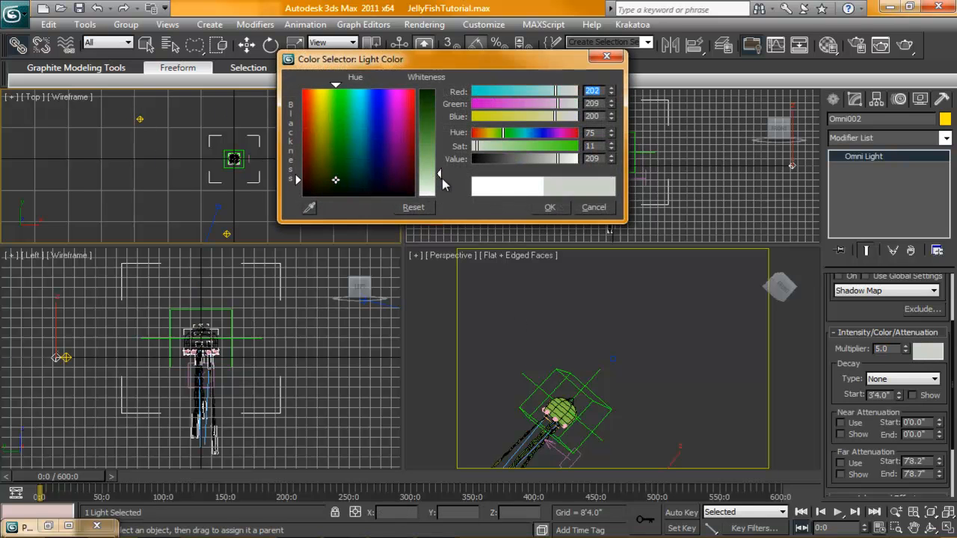
{"action": "left_click", "coordinate": [593, 206]}
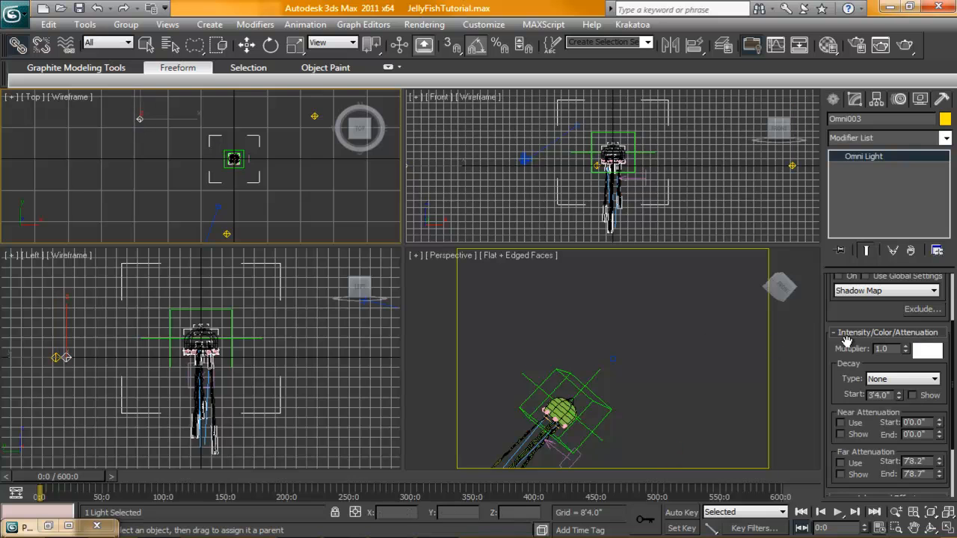
{"action": "left_click", "coordinate": [927, 352]}
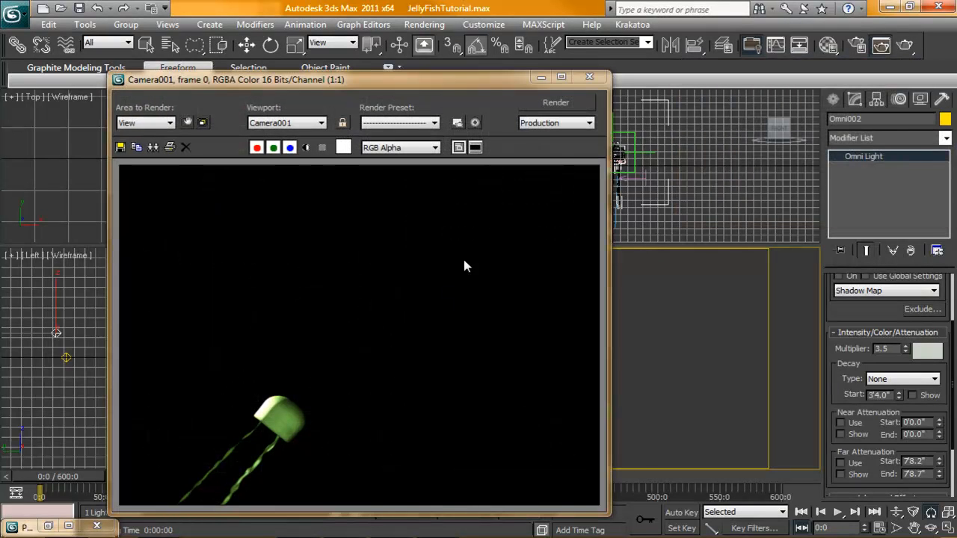
{"action": "mouse_move", "coordinate": [281, 434]}
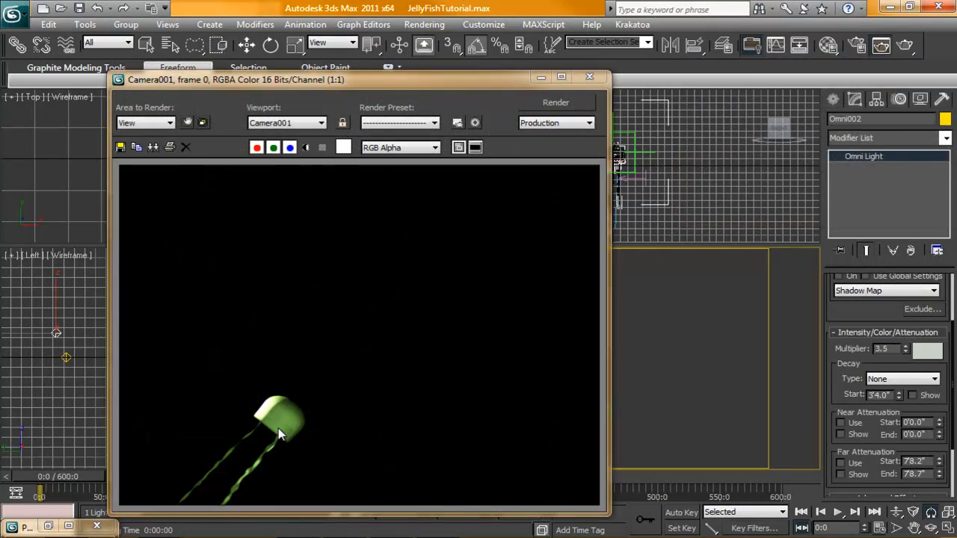
{"action": "mouse_move", "coordinate": [401, 227]}
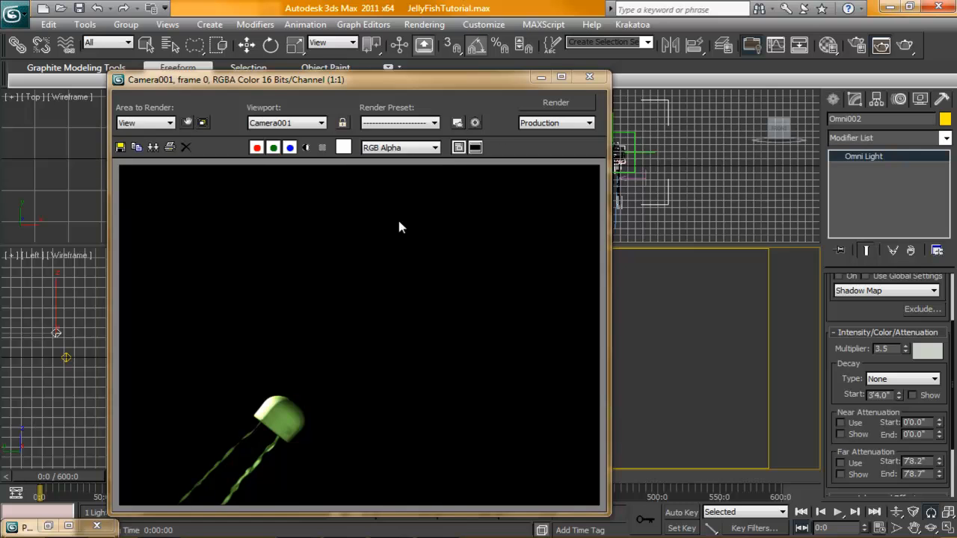
Step: Close the frame 0 render, nudge the light in the top view, and render Camera001 at frame 320
{"action": "left_click", "coordinate": [589, 77]}
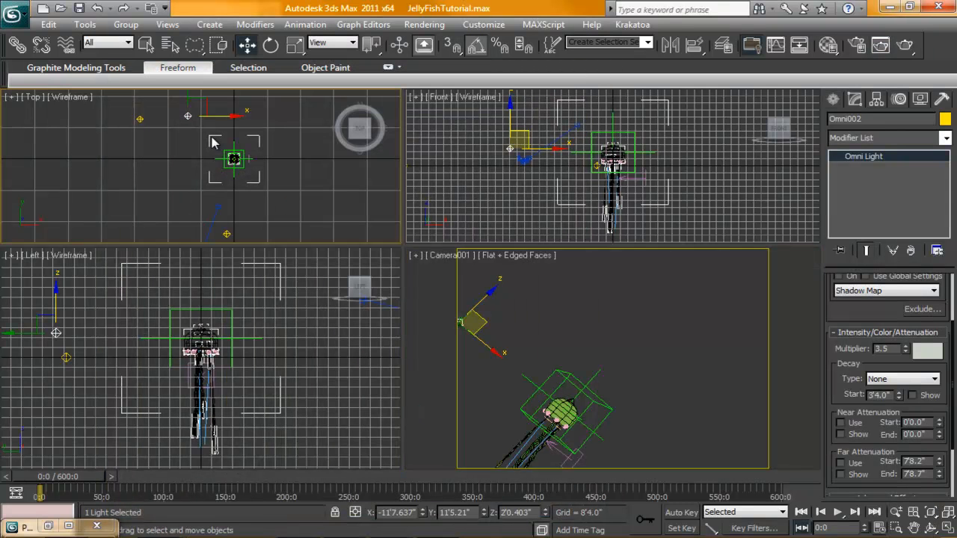
{"action": "left_click_drag", "start_coordinate": [233, 157], "coordinate": [232, 102]}
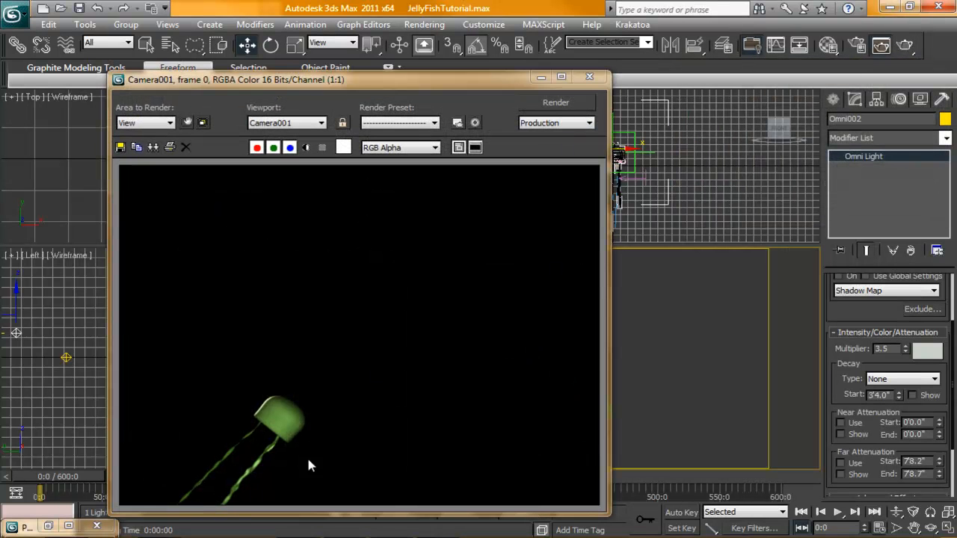
{"action": "left_click", "coordinate": [589, 76]}
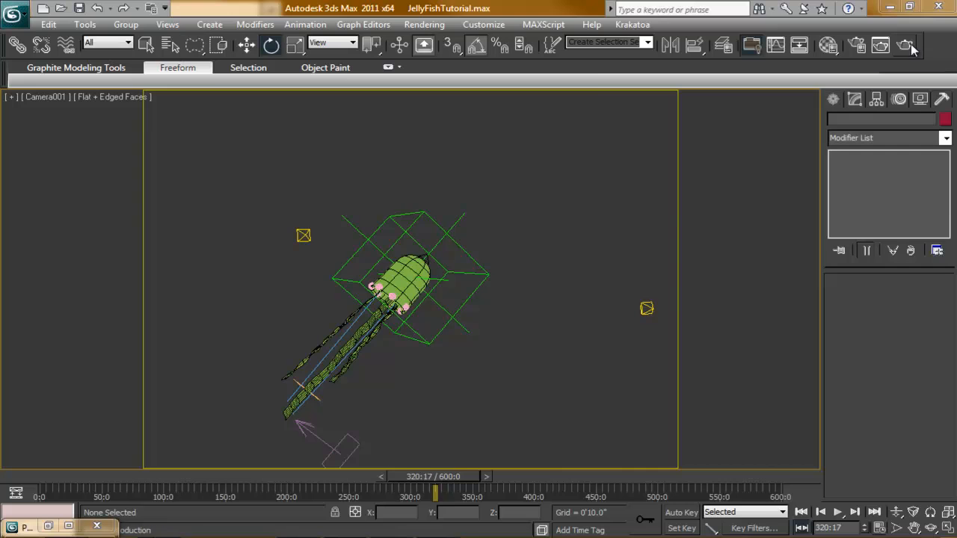
{"action": "left_click", "coordinate": [881, 45]}
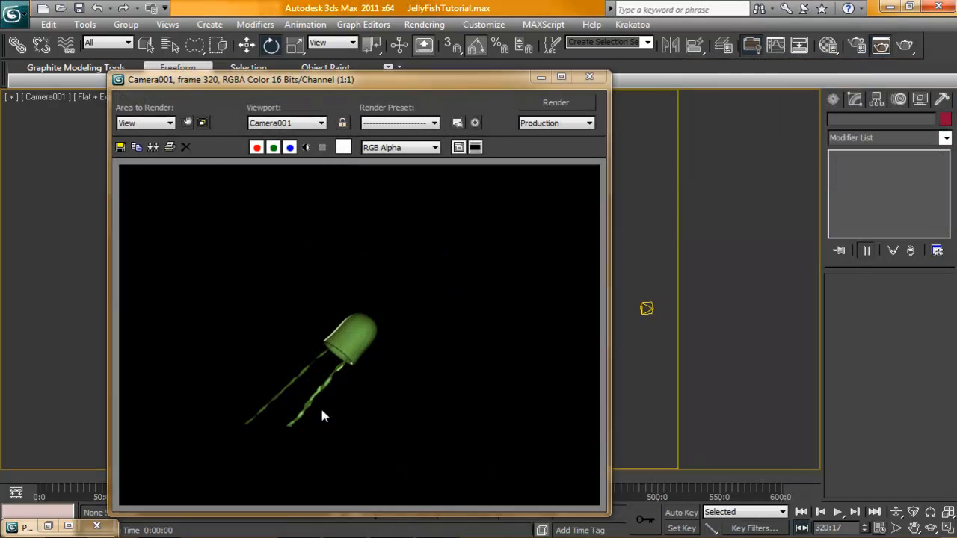
{"action": "mouse_move", "coordinate": [404, 242]}
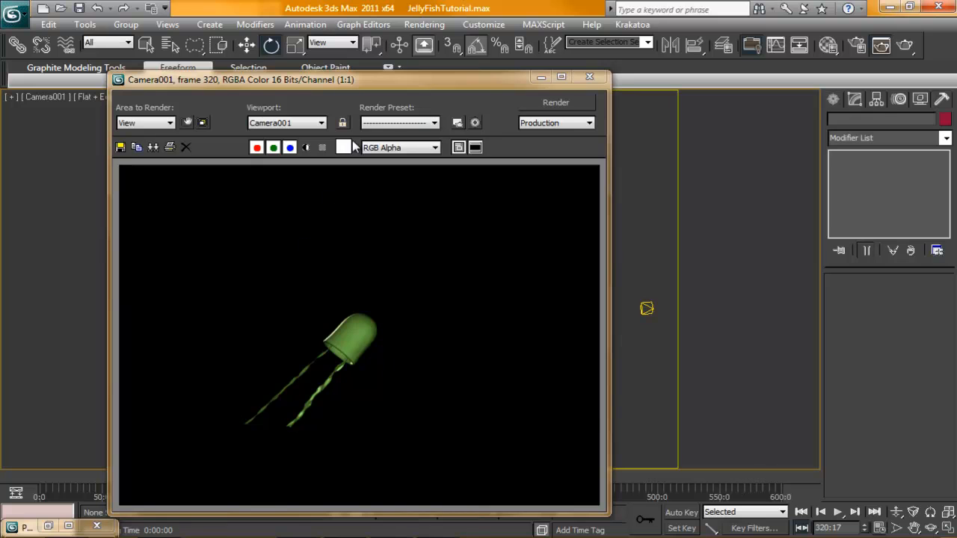
{"action": "mouse_move", "coordinate": [591, 78]}
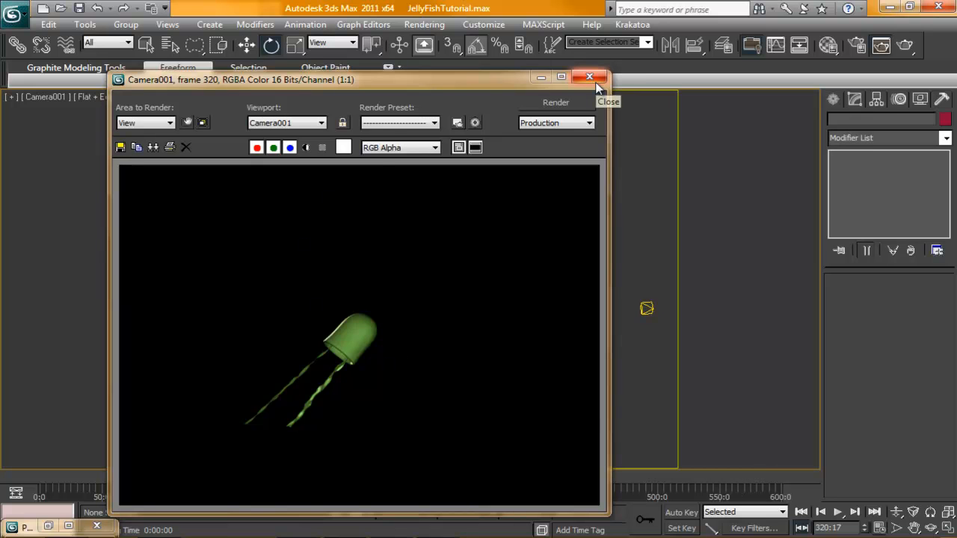
{"action": "mouse_move", "coordinate": [293, 477]}
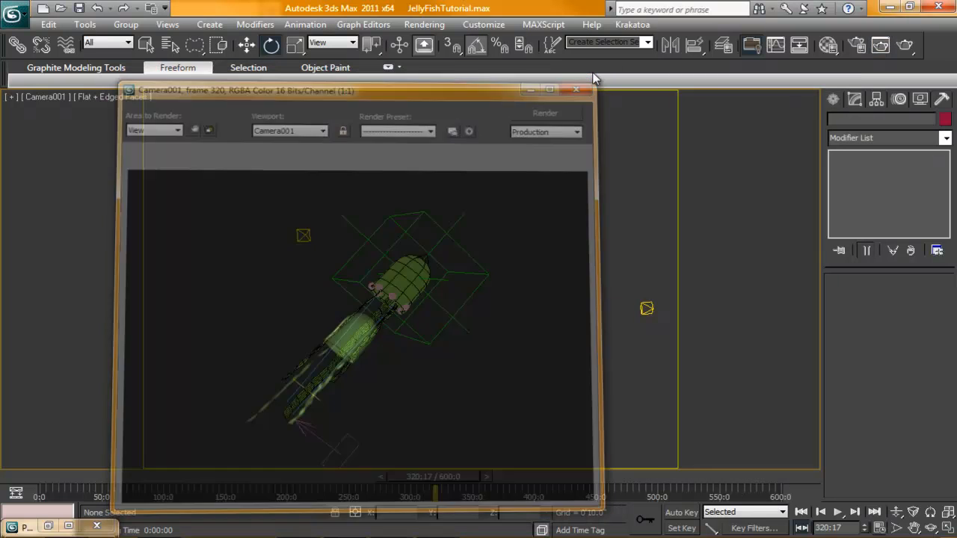
Step: Make the Tentacles and Body materials 2-Sided in the Material Editor
{"action": "left_click", "coordinate": [575, 90]}
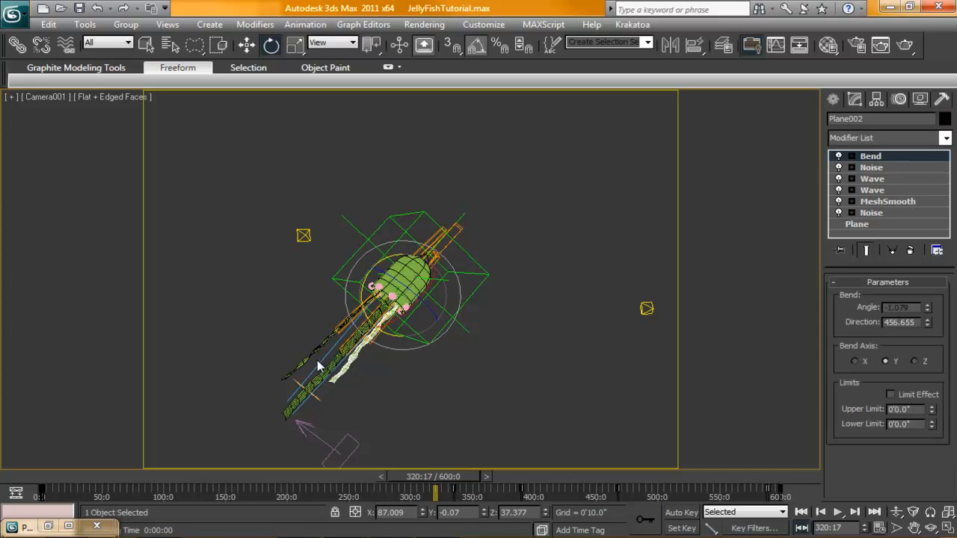
{"action": "left_click", "coordinate": [387, 126]}
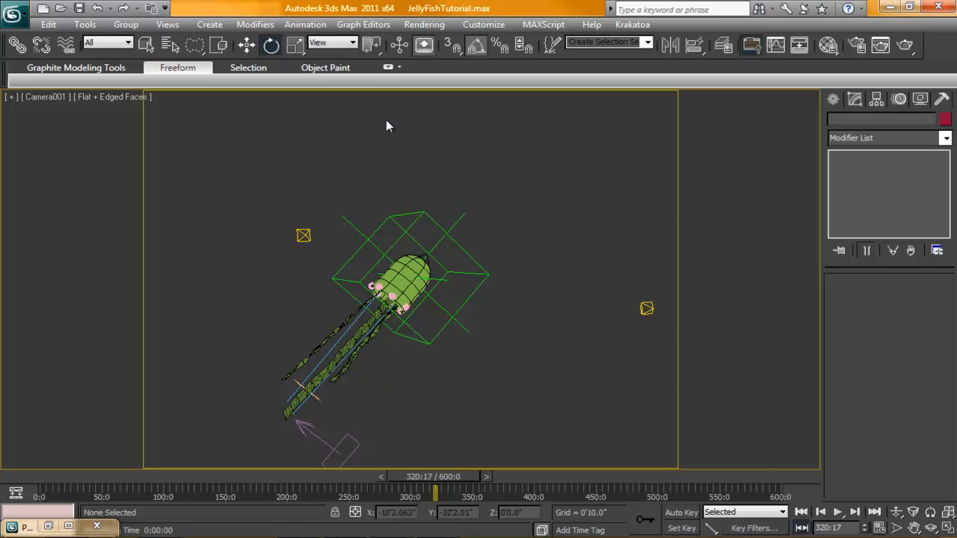
{"action": "left_click", "coordinate": [828, 45]}
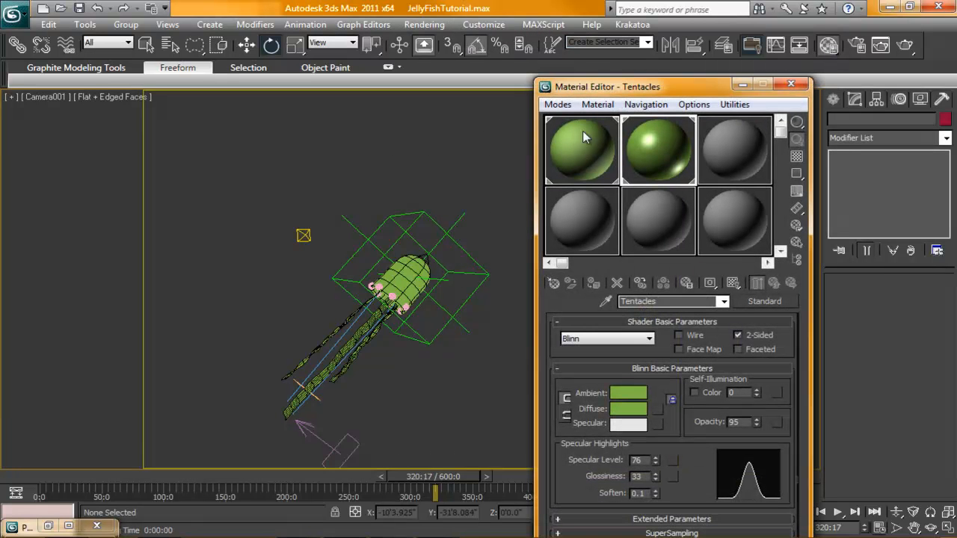
{"action": "left_click", "coordinate": [582, 150]}
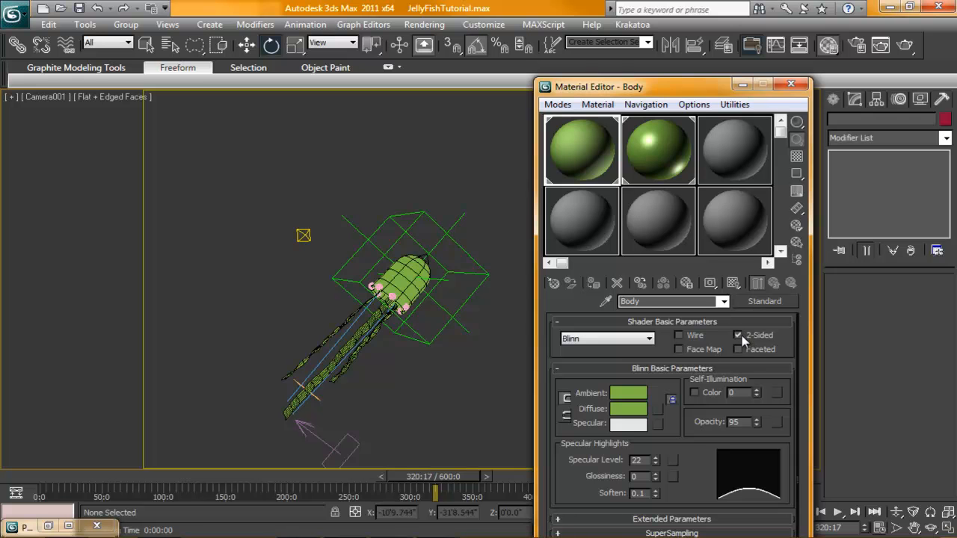
{"action": "left_click", "coordinate": [789, 84]}
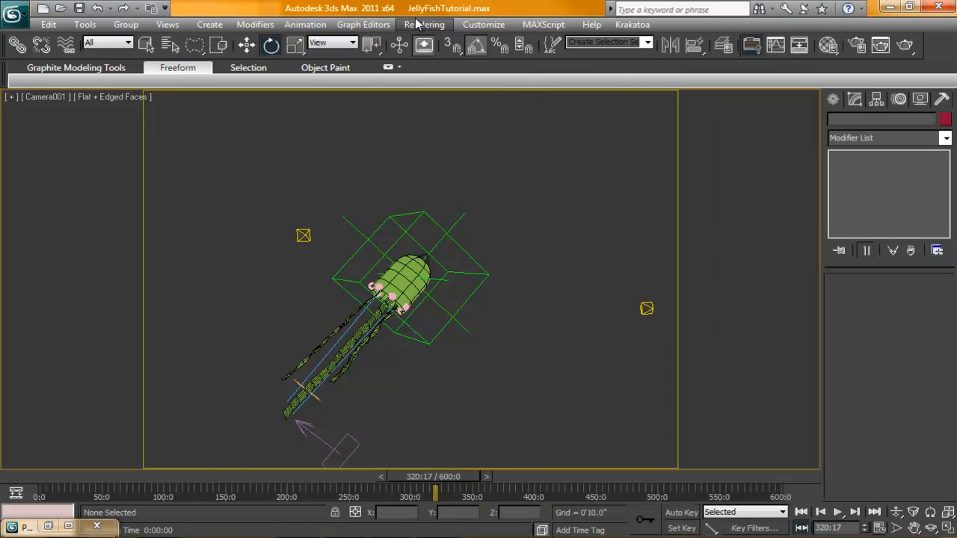
Step: Re-render frame 320 from Render Setup to check the double-sided tentacles
{"action": "left_click", "coordinate": [425, 24]}
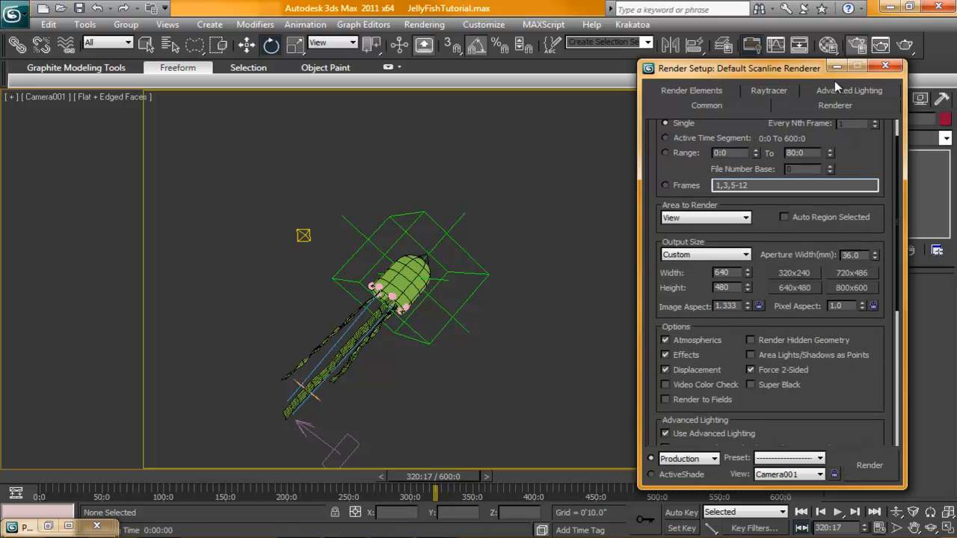
{"action": "left_click", "coordinate": [885, 65]}
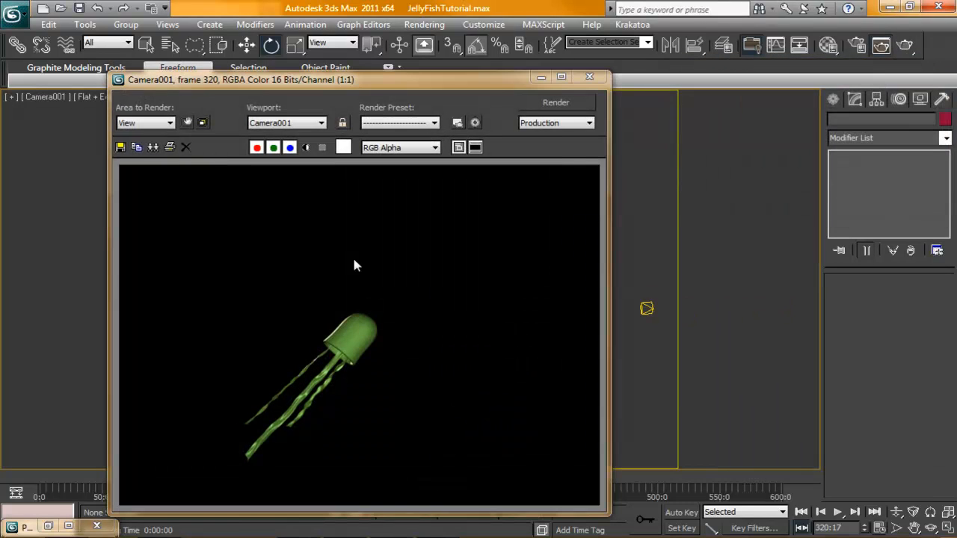
{"action": "mouse_move", "coordinate": [261, 437]}
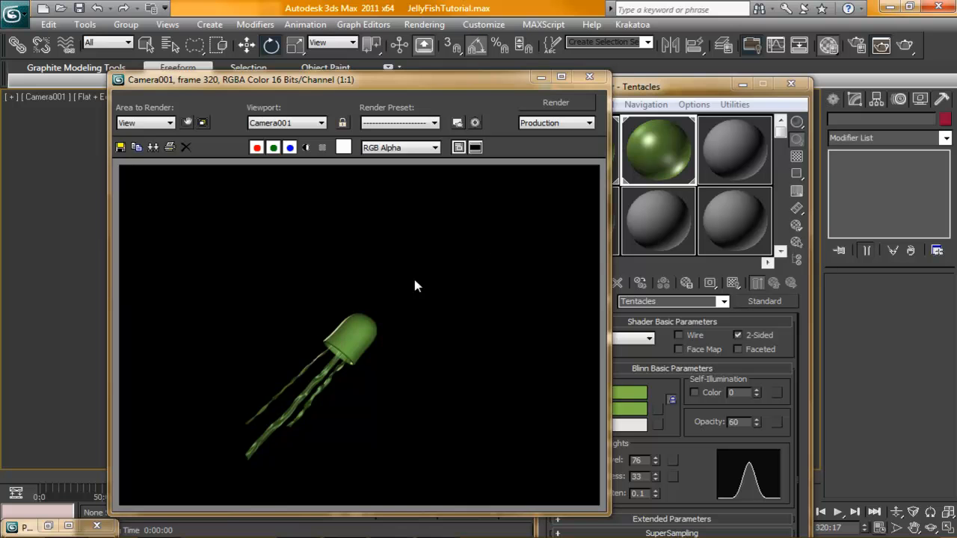
{"action": "mouse_move", "coordinate": [589, 77]}
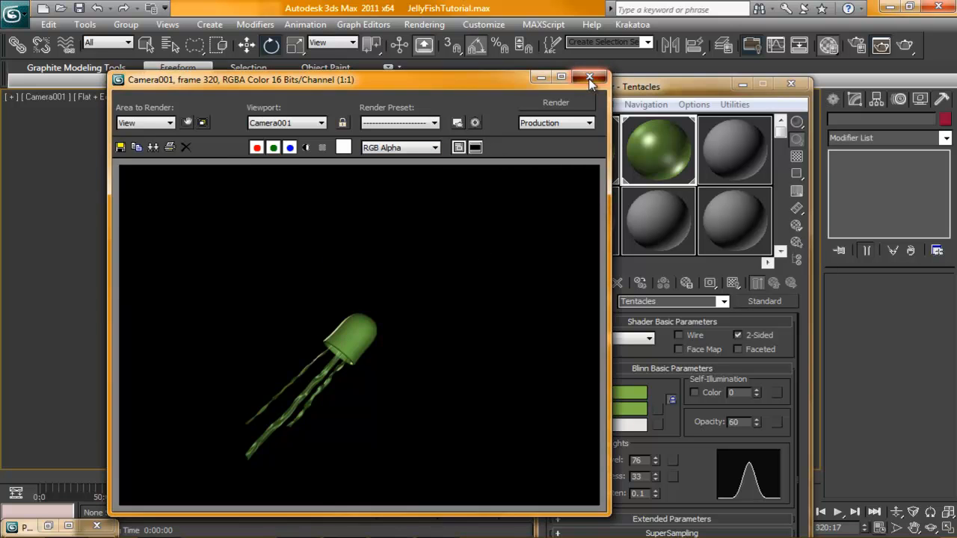
Step: Switch to the Body material, close the render, and scroll down to its Maps rollout
{"action": "left_click", "coordinate": [589, 77]}
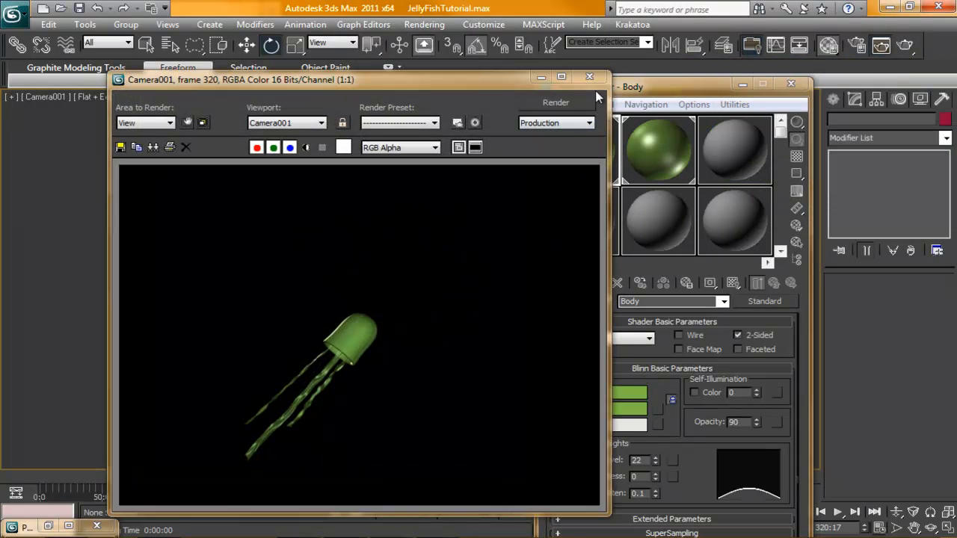
{"action": "left_click", "coordinate": [589, 76]}
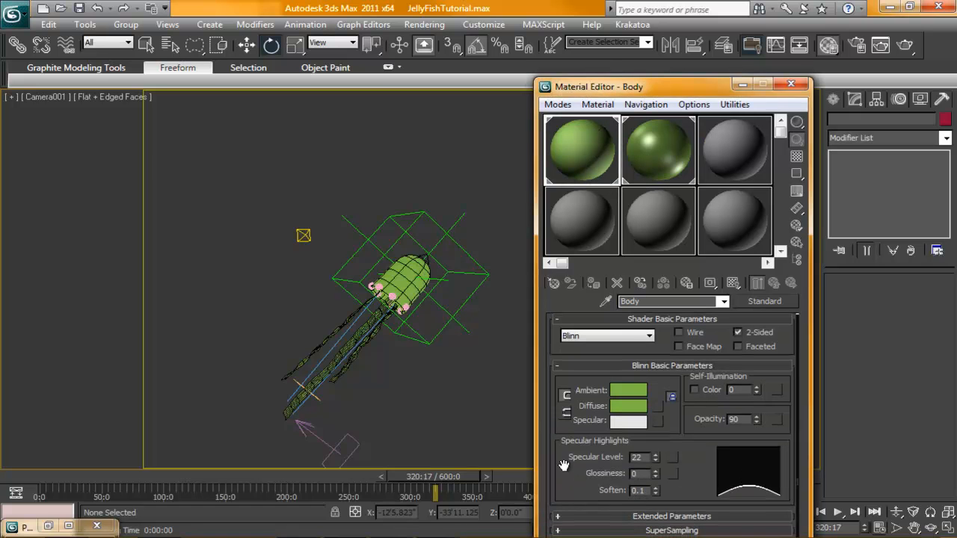
{"action": "mouse_move", "coordinate": [786, 403]}
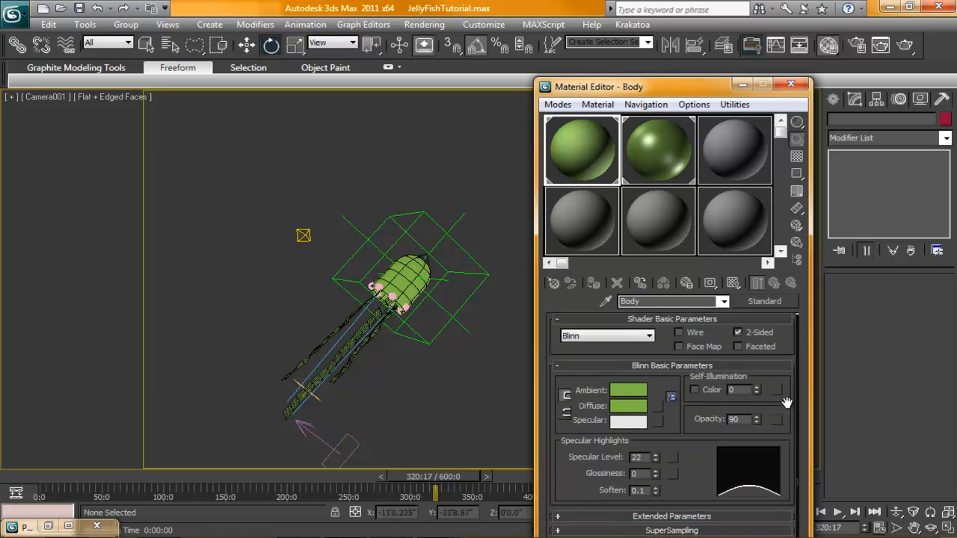
{"action": "left_click_drag", "start_coordinate": [598, 85], "coordinate": [583, 9]}
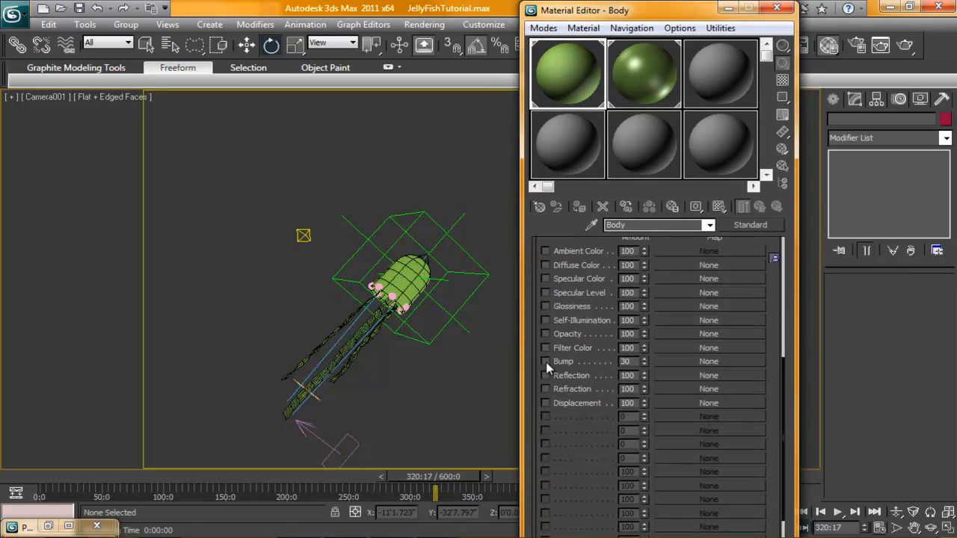
Step: Assign a Smoke map to Body's bump slot at amount 71 and test-render the mottled body
{"action": "left_click", "coordinate": [707, 360]}
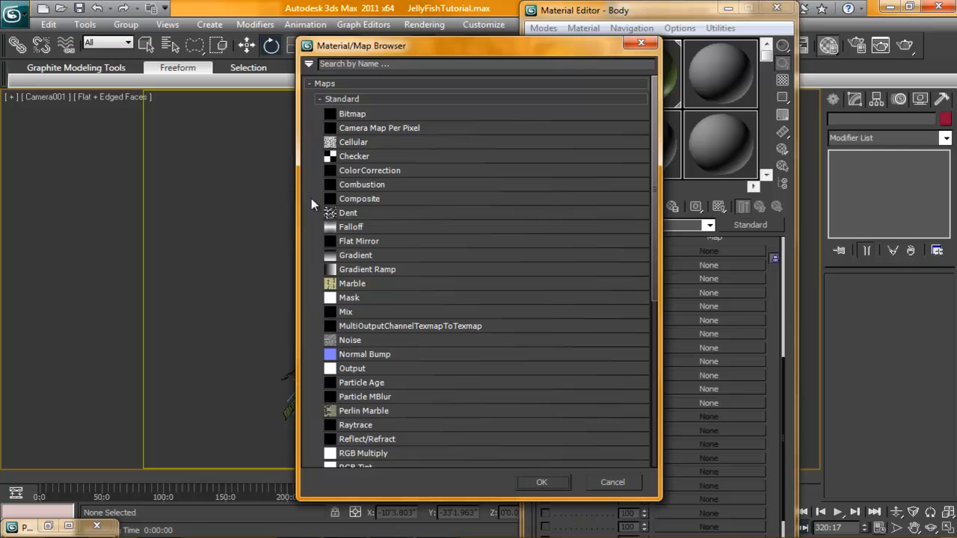
{"action": "mouse_move", "coordinate": [635, 222]}
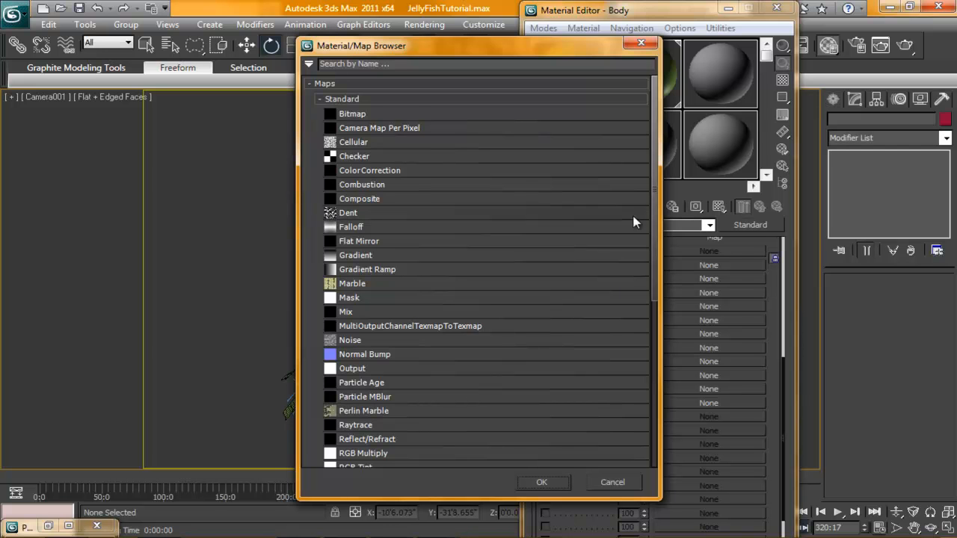
{"action": "scroll", "scroll_direction": "down", "scroll_amount": 3}
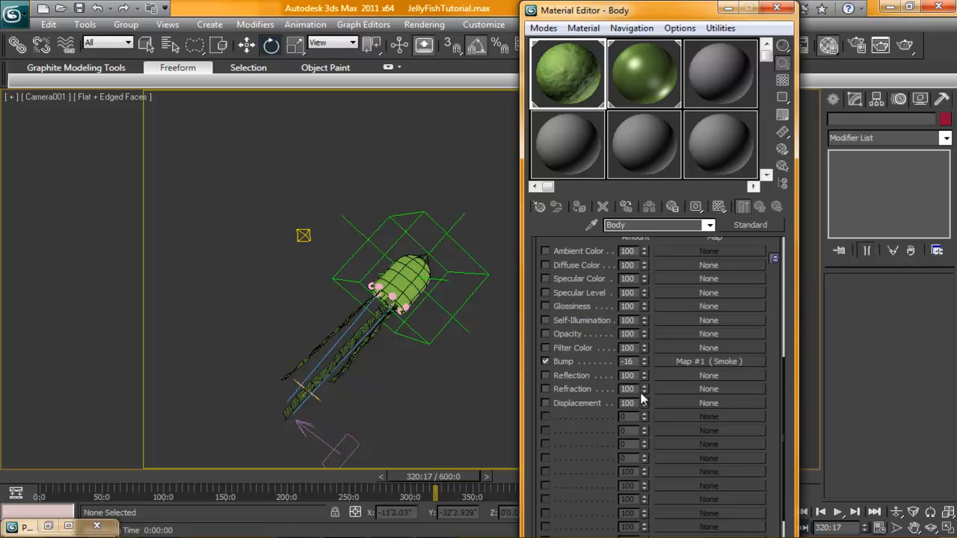
{"action": "left_click", "coordinate": [643, 359]}
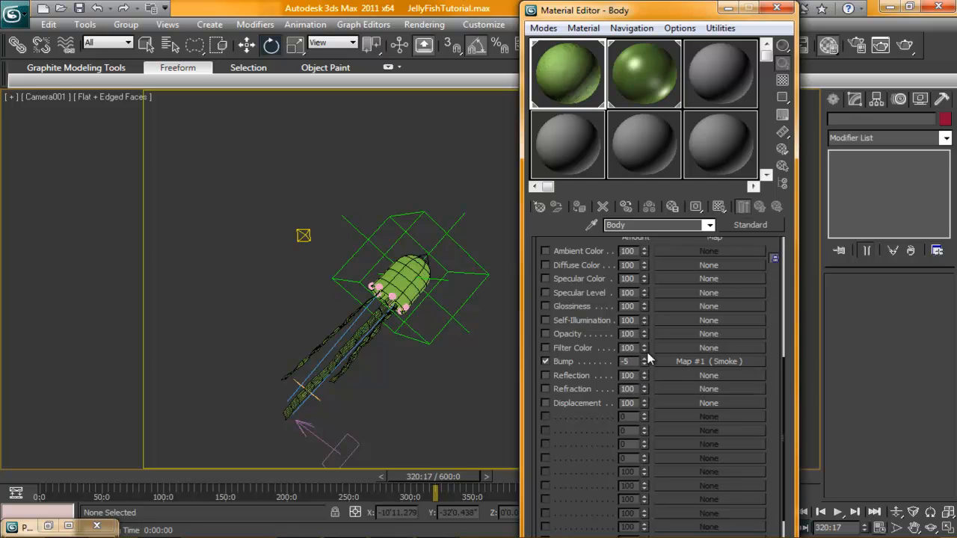
{"action": "left_click", "coordinate": [644, 359]}
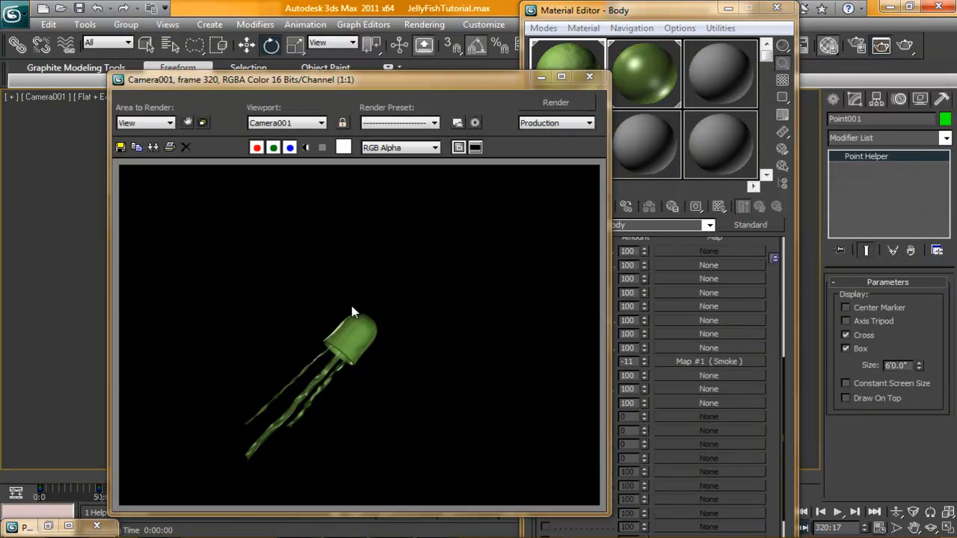
{"action": "left_click", "coordinate": [590, 76]}
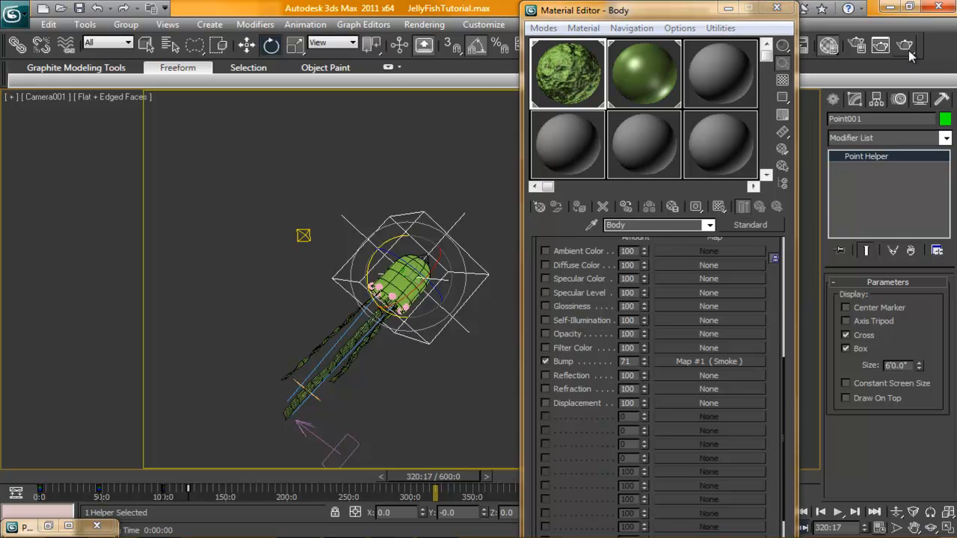
{"action": "left_click", "coordinate": [880, 46]}
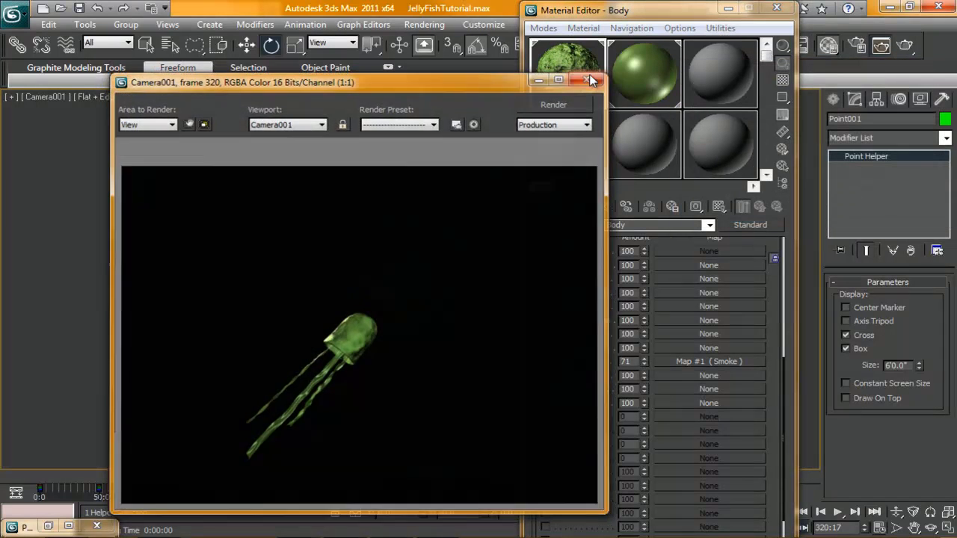
{"action": "left_click", "coordinate": [589, 80]}
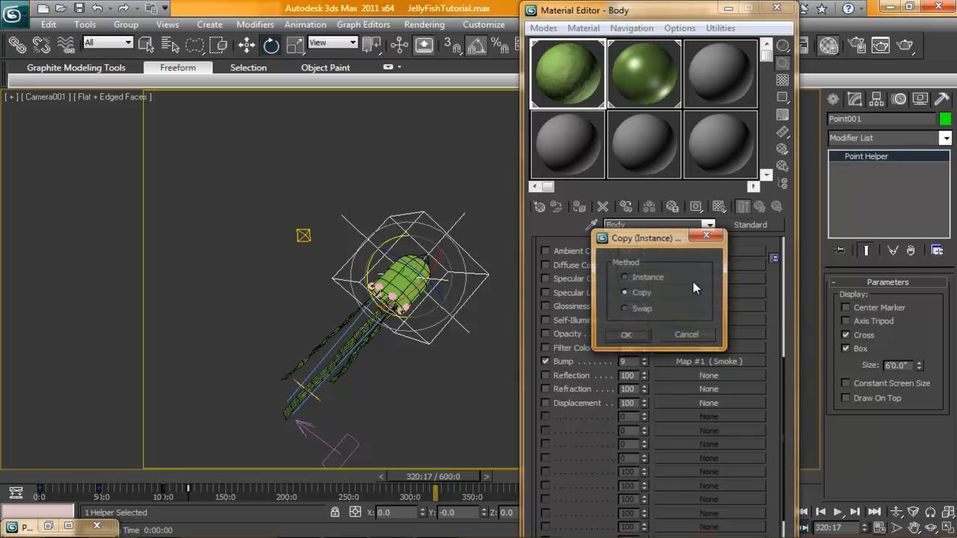
Step: Edit the diffuse Smoke map's Color #1 to pale green, keep bump at 39, and test-render
{"action": "left_click", "coordinate": [625, 335]}
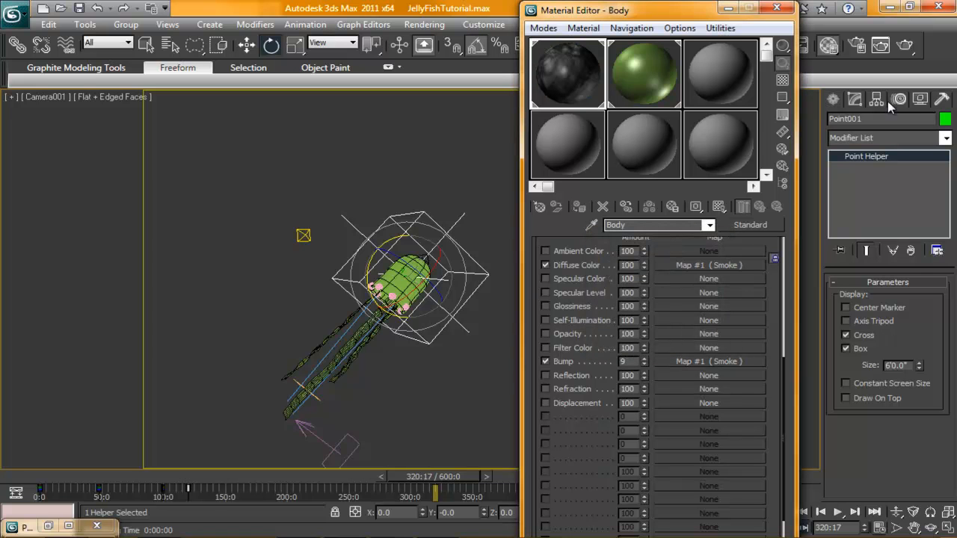
{"action": "left_click", "coordinate": [709, 265]}
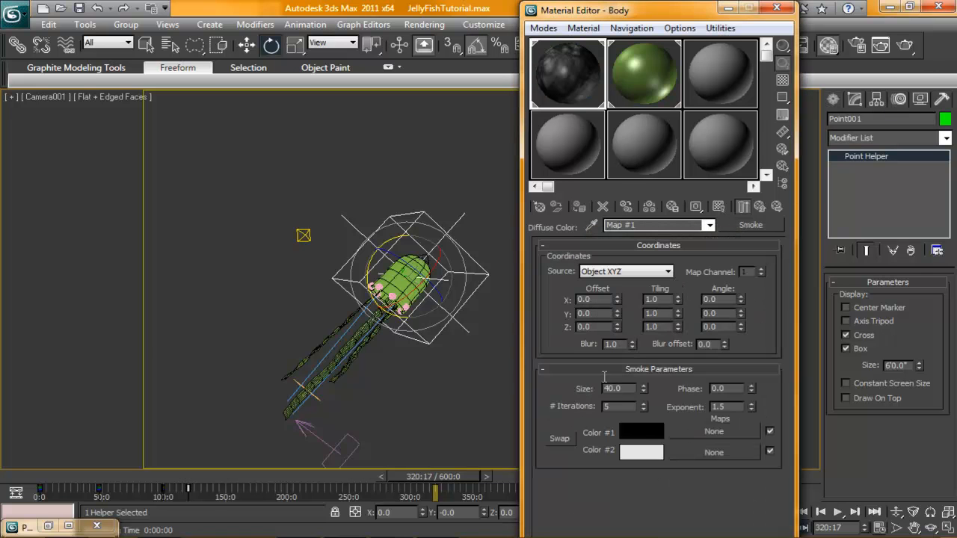
{"action": "left_click", "coordinate": [640, 432]}
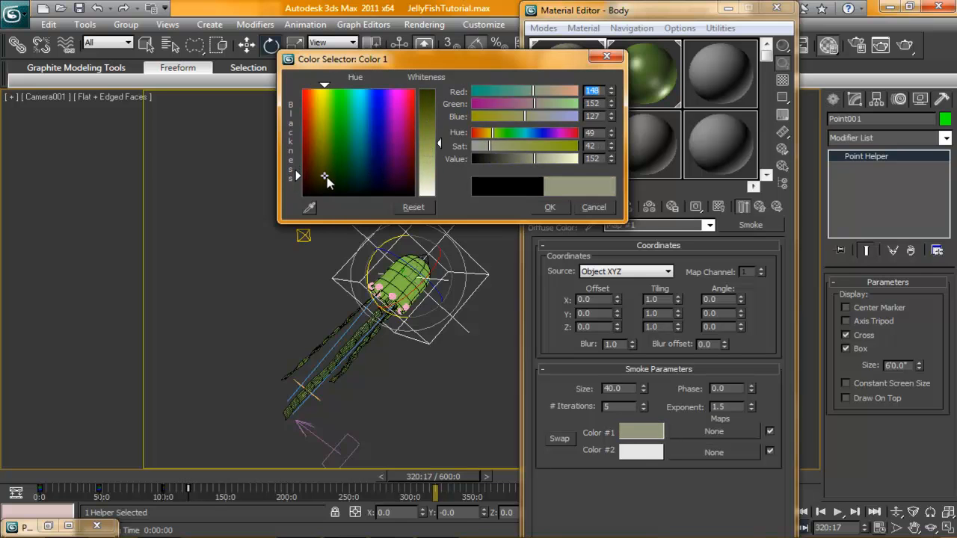
{"action": "left_click", "coordinate": [594, 206]}
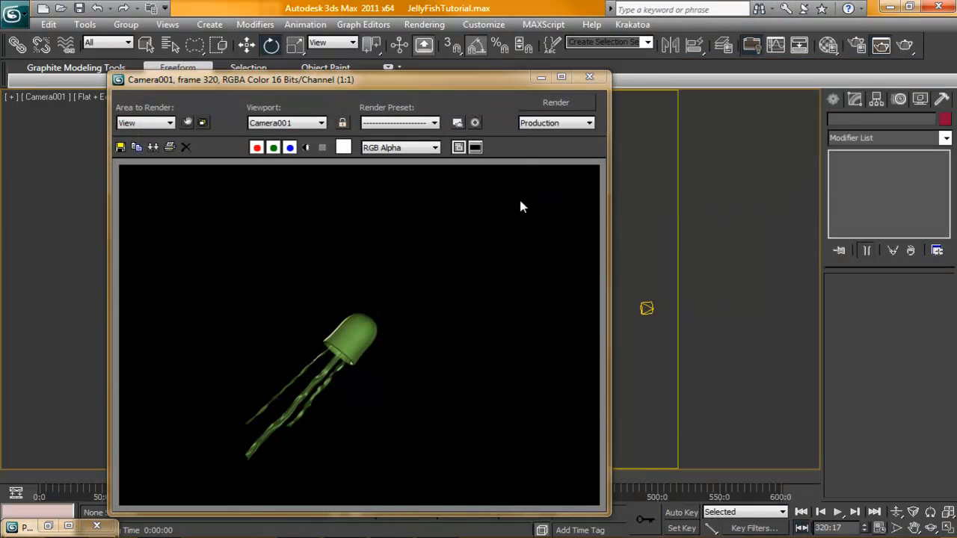
{"action": "left_click", "coordinate": [589, 77]}
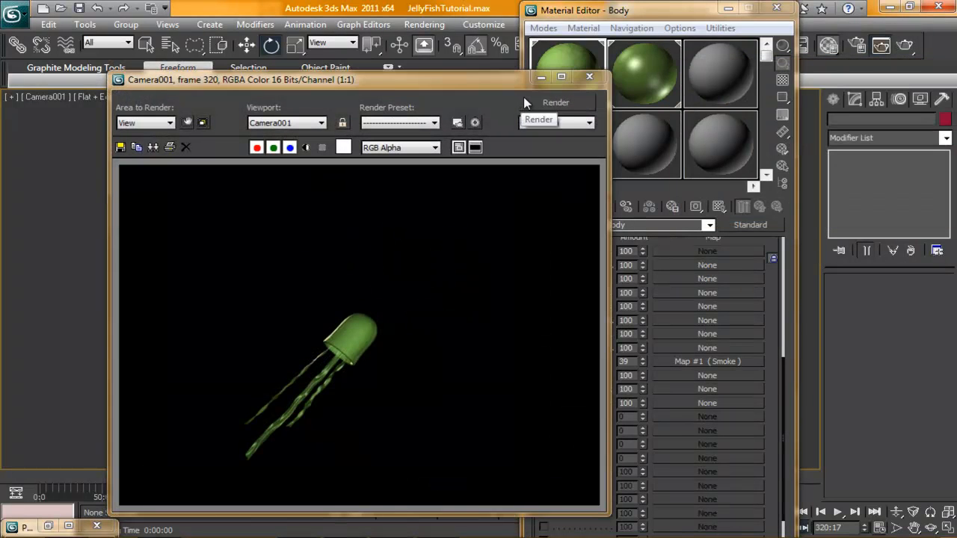
Step: Set the Body material to 67 opacity with self-illumination 49, closing interim test renders
{"action": "left_click", "coordinate": [589, 76]}
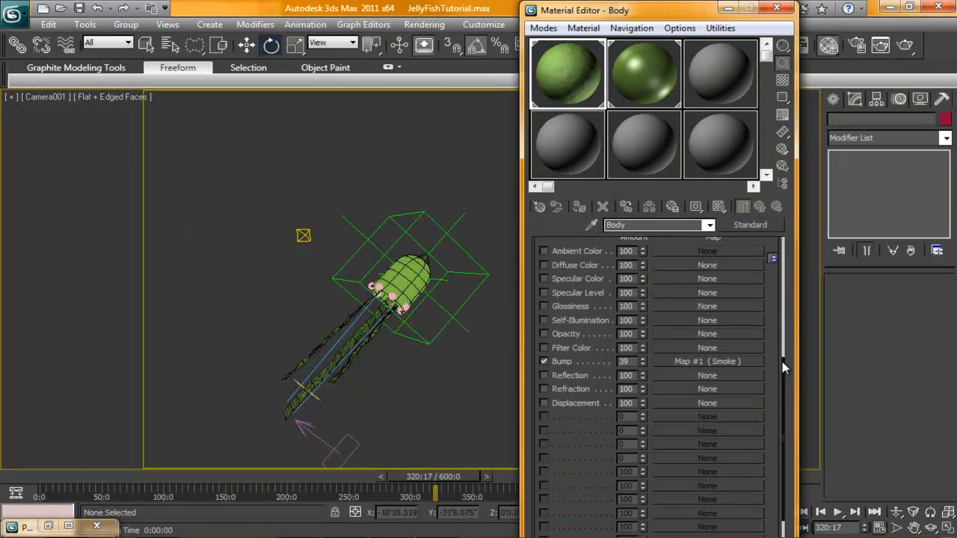
{"action": "scroll", "scroll_direction": "up", "scroll_amount": 3}
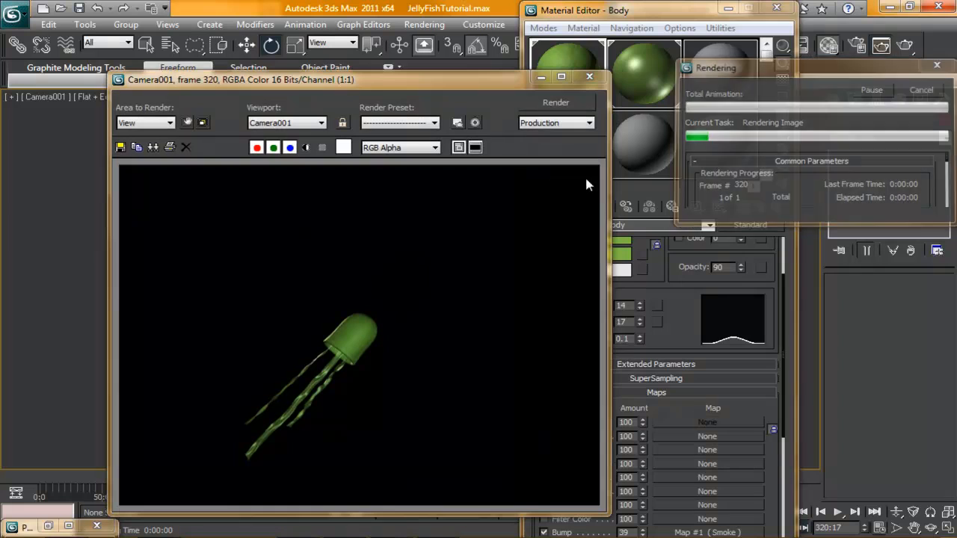
{"action": "left_click", "coordinate": [591, 78]}
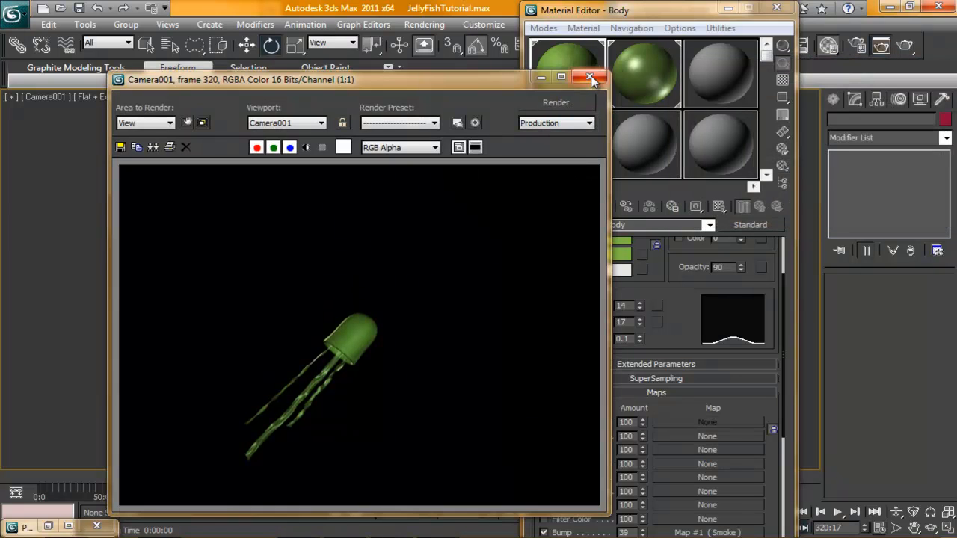
{"action": "left_click", "coordinate": [589, 78]}
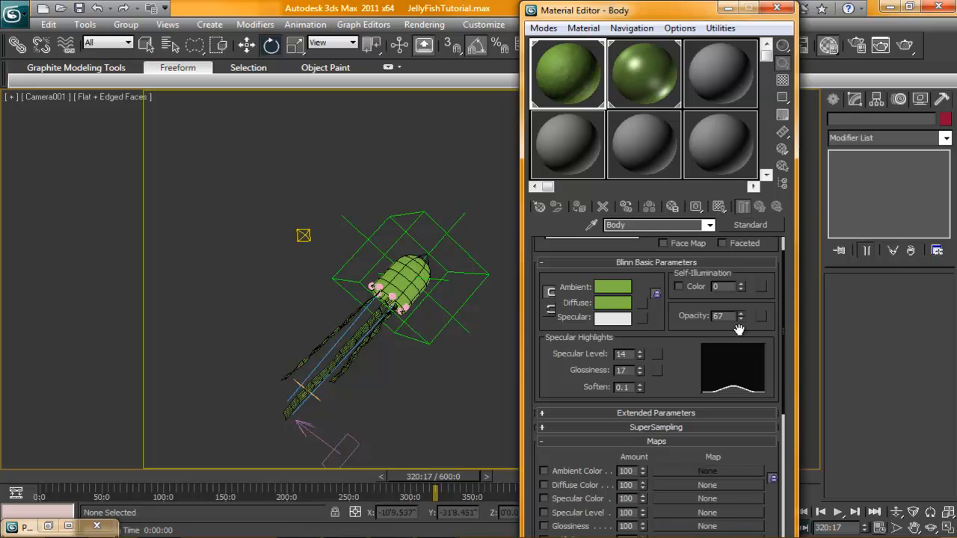
{"action": "left_click", "coordinate": [676, 287]}
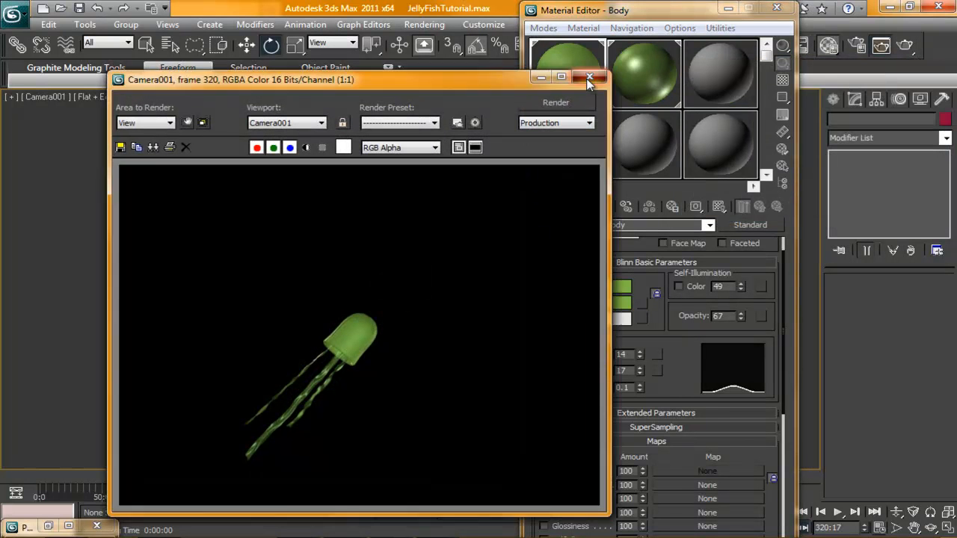
Step: Render to confirm the transparency, then close the frame window and Material Editor
{"action": "left_click", "coordinate": [589, 77]}
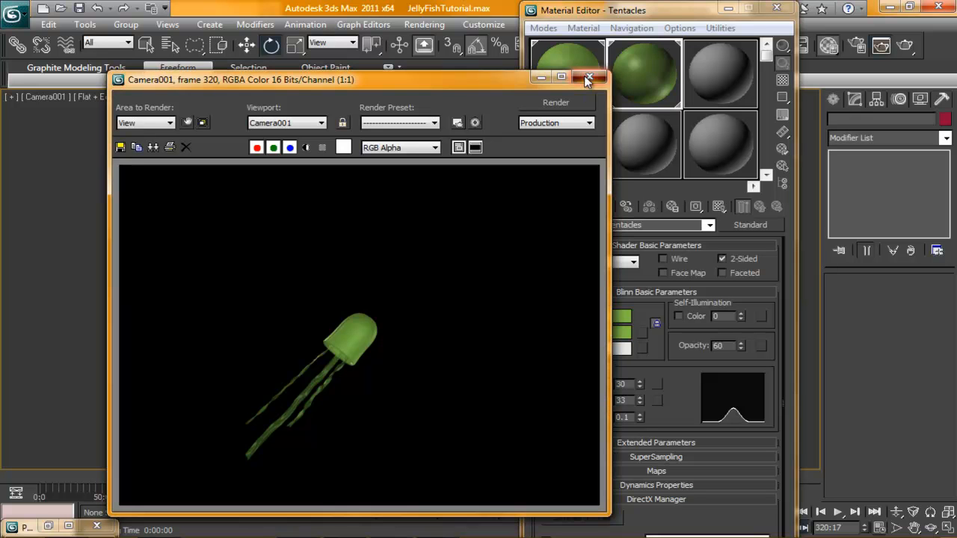
{"action": "left_click", "coordinate": [589, 79]}
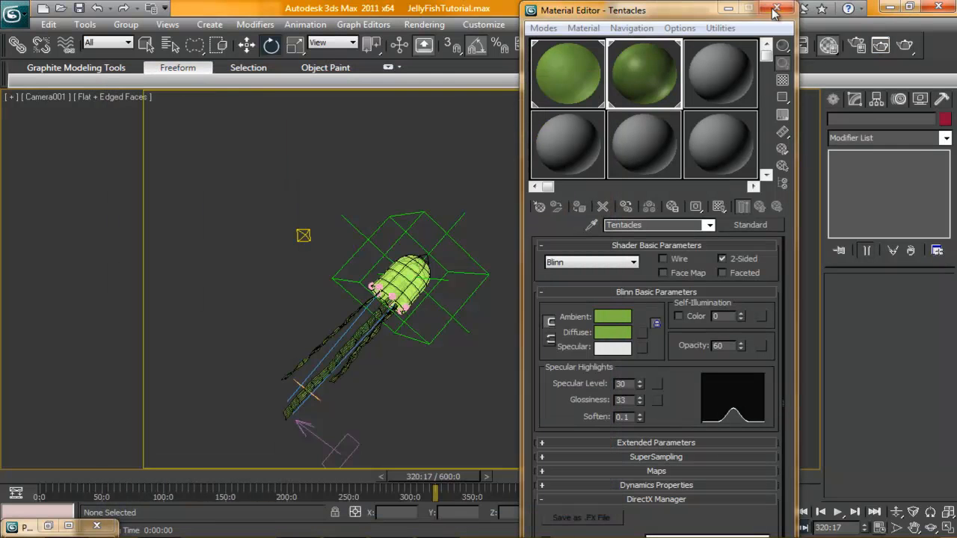
{"action": "left_click", "coordinate": [782, 9]}
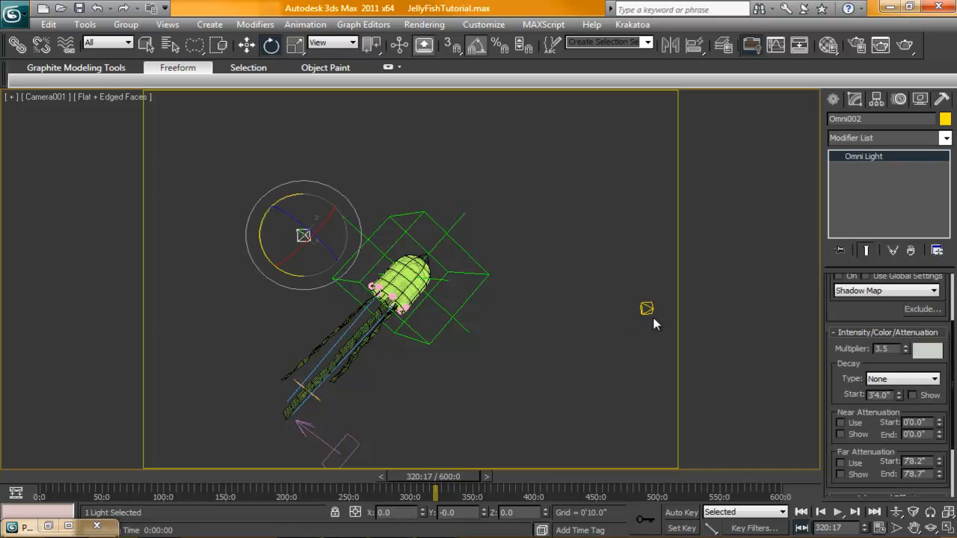
{"action": "left_click", "coordinate": [646, 308]}
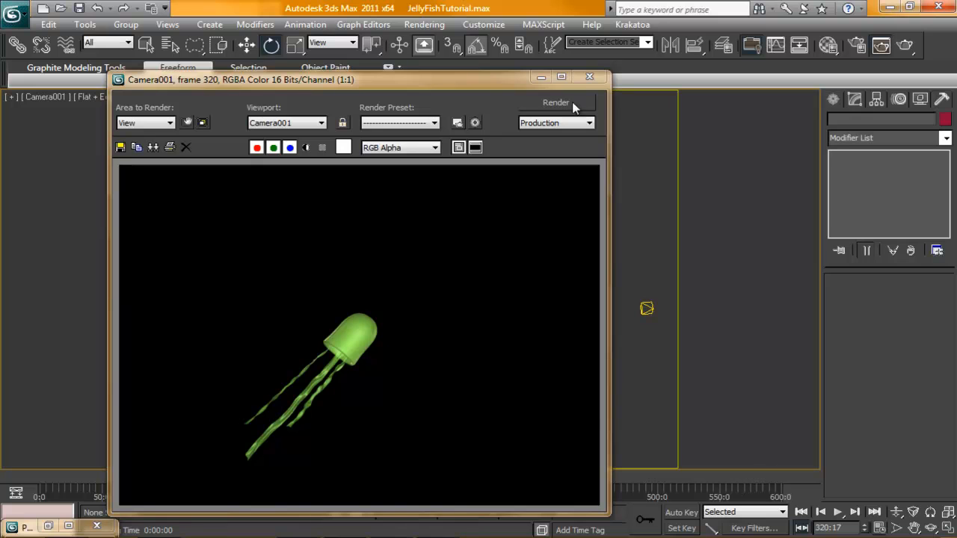
{"action": "mouse_move", "coordinate": [590, 78]}
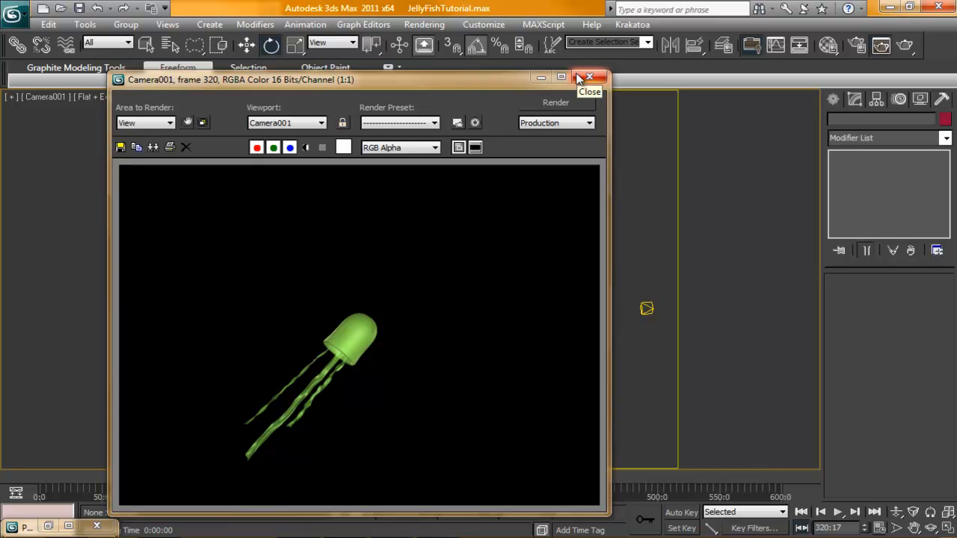
{"action": "mouse_move", "coordinate": [347, 227]}
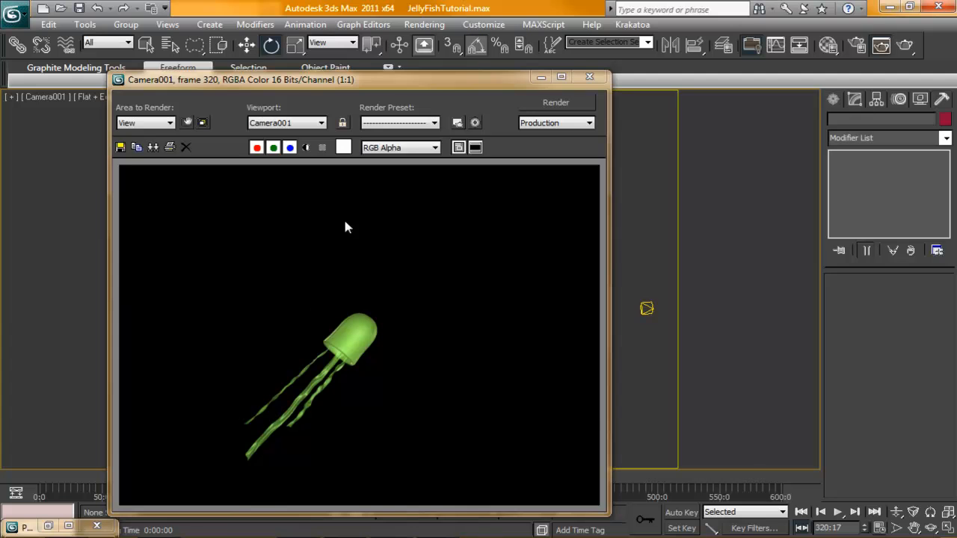
{"action": "mouse_move", "coordinate": [590, 78]}
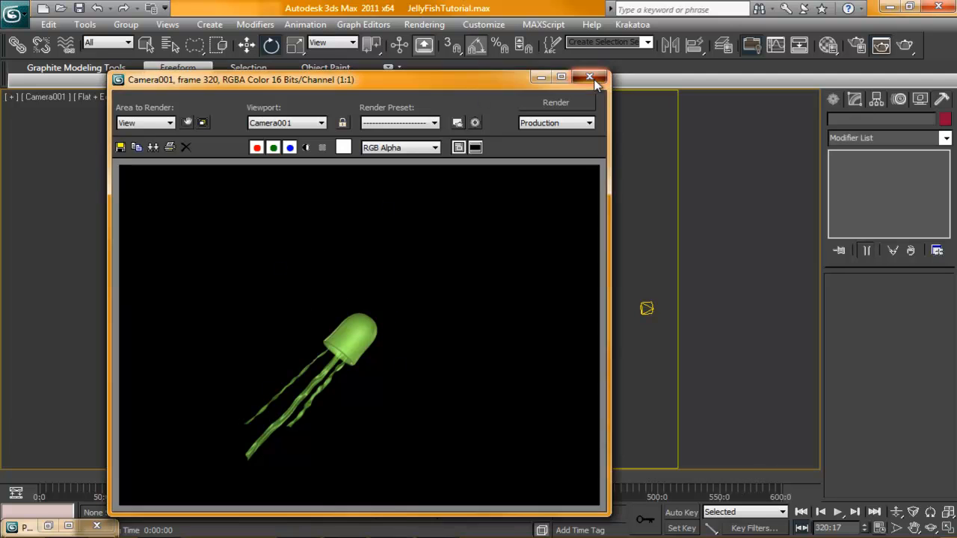
{"action": "left_click", "coordinate": [424, 24]}
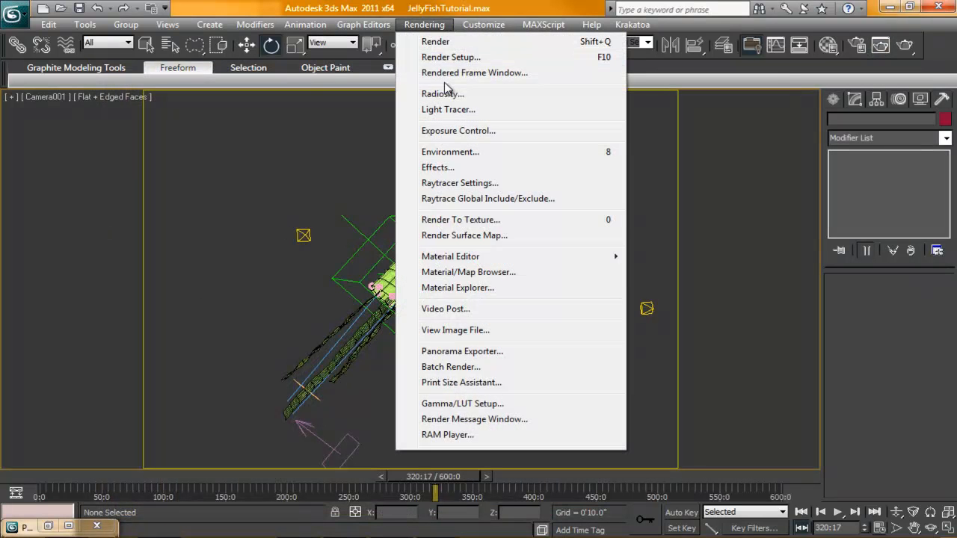
Step: Set Render Setup to frames 0–600 at 720x480 and go to the Render Output Files setting
{"action": "left_click", "coordinate": [452, 57]}
{"action": "type", "text": "6"}
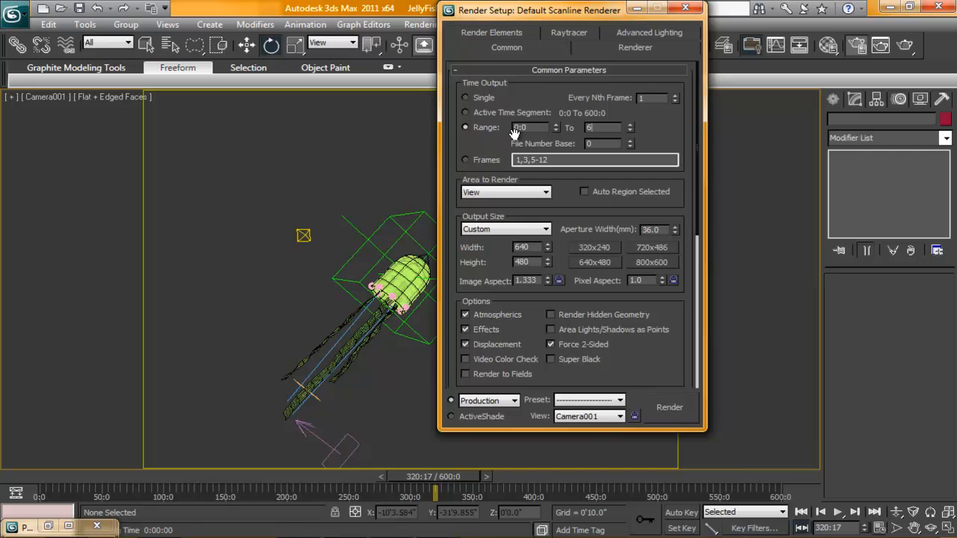
{"action": "triple_click", "coordinate": [602, 127]}
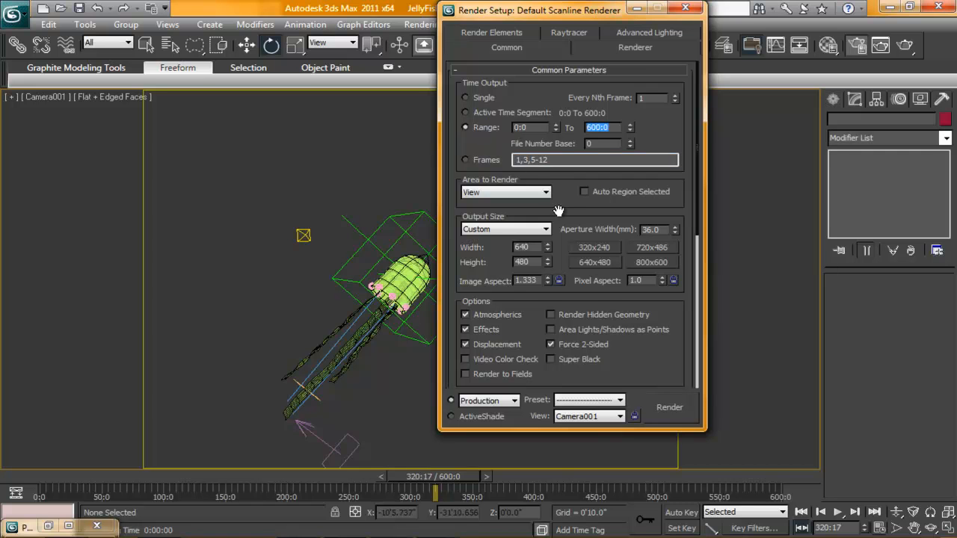
{"action": "scroll", "scroll_direction": "down", "scroll_amount": 3}
{"action": "type", "text": "720"}
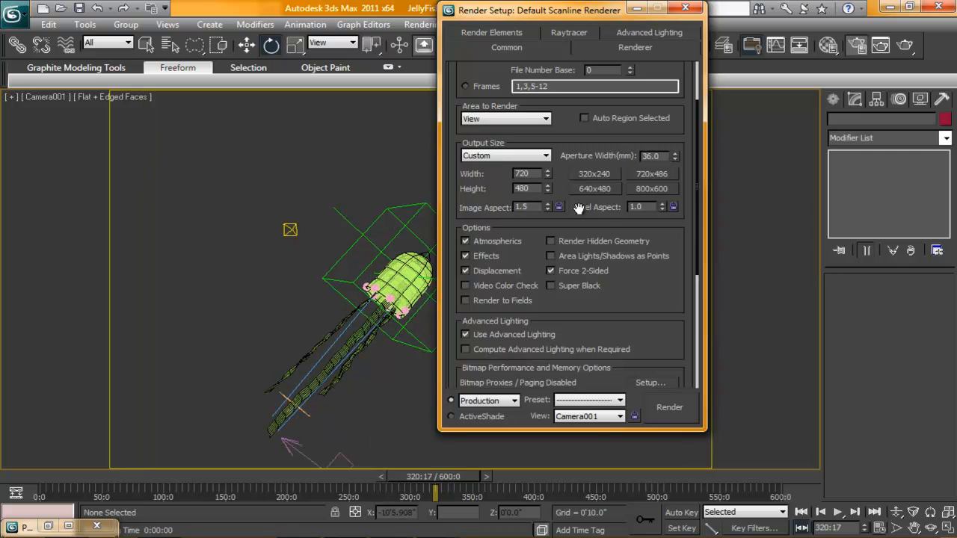
{"action": "scroll", "scroll_direction": "down", "scroll_amount": 3}
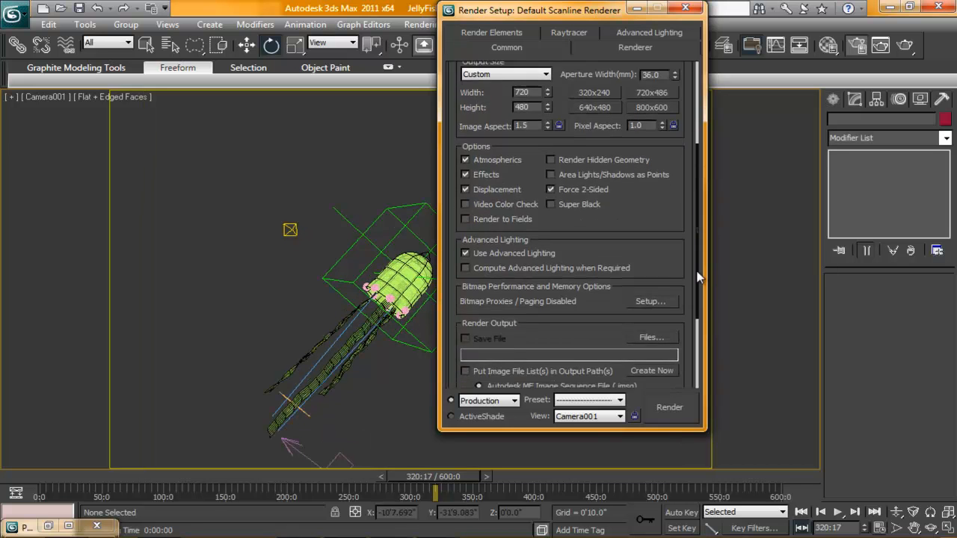
{"action": "left_click", "coordinate": [649, 338]}
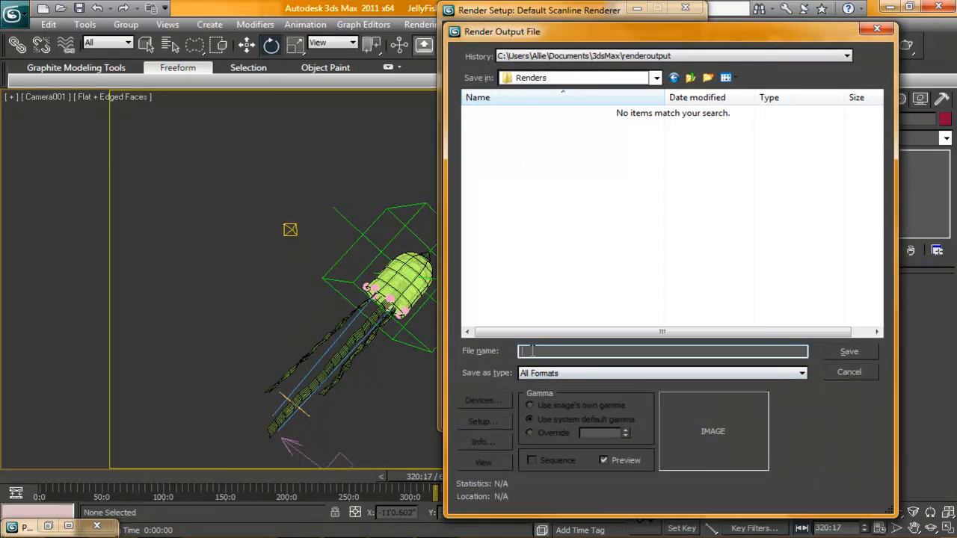
Step: Create a Body folder in Renders and save output as JellyFishBody_ PNG Image Files
{"action": "left_click", "coordinate": [706, 78]}
{"action": "type", "text": "Body"}
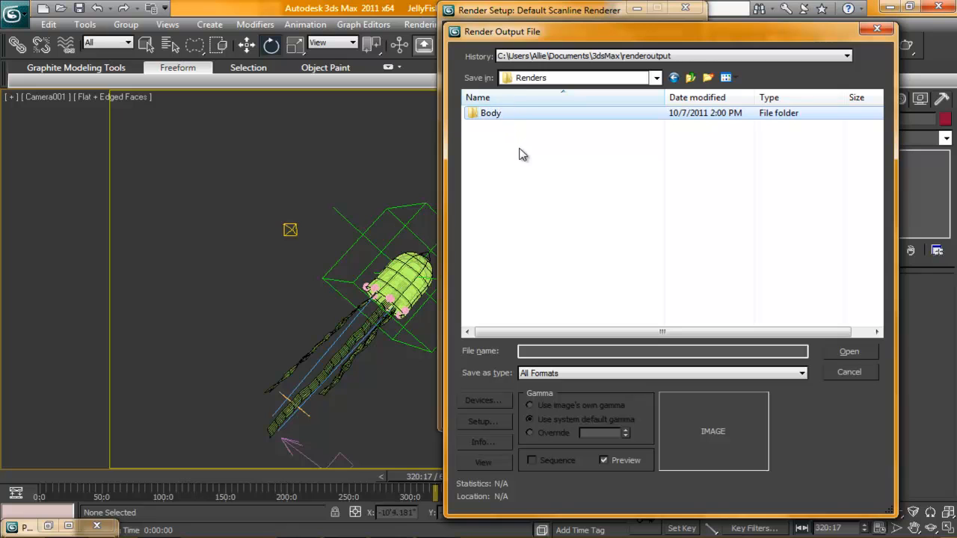
{"action": "double_click", "coordinate": [490, 113]}
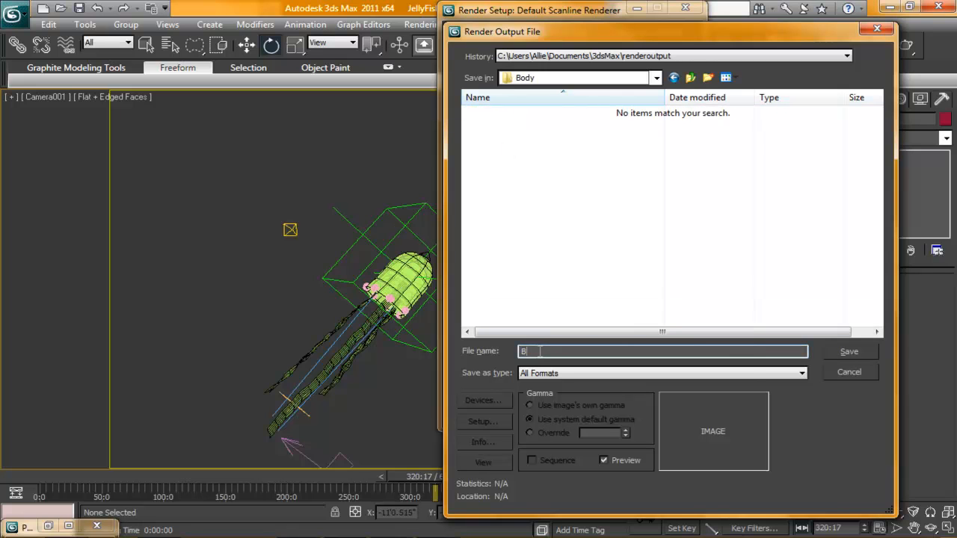
{"action": "type", "text": "ody_"}
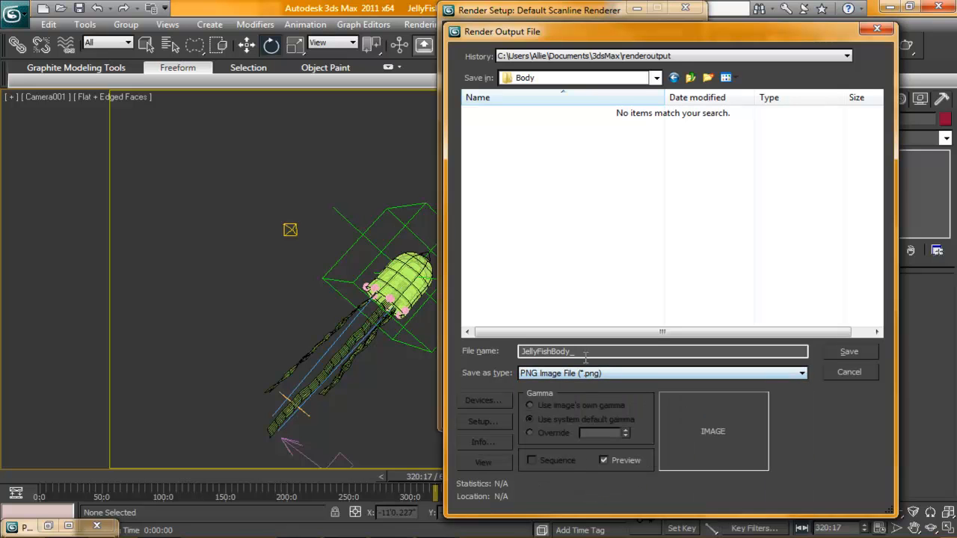
{"action": "left_click", "coordinate": [849, 352]}
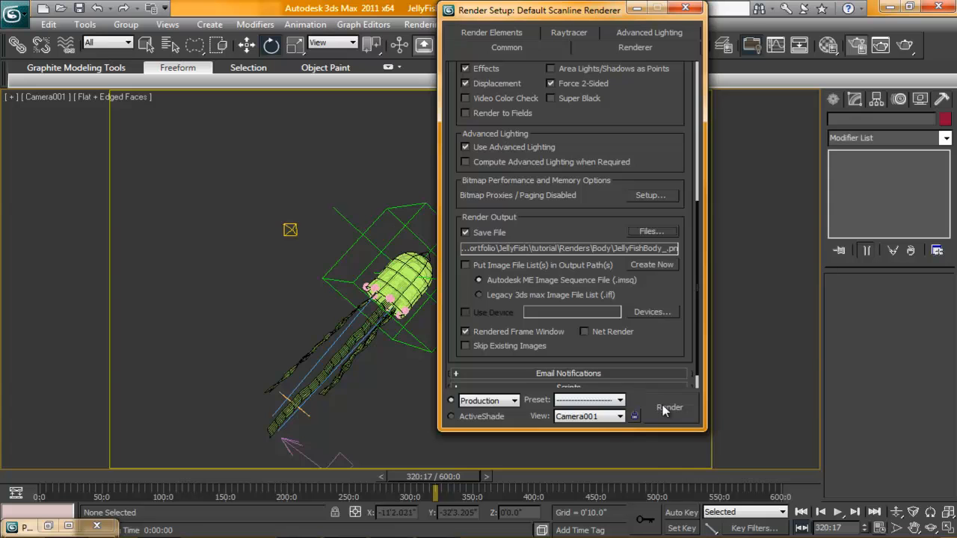
Step: Start rendering the full 0–600 animation and toggle Display Alpha Channel on the output
{"action": "left_click", "coordinate": [670, 407]}
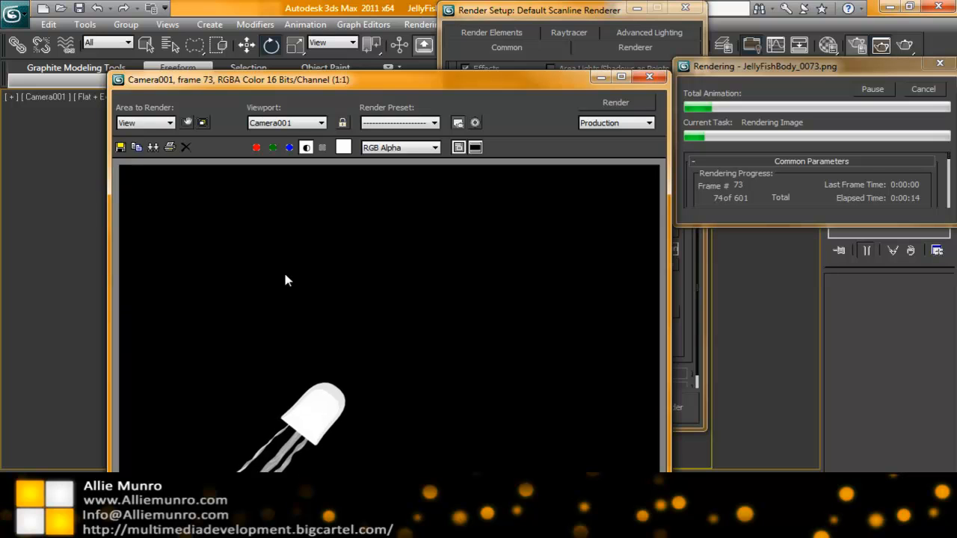
{"action": "left_click", "coordinate": [305, 148]}
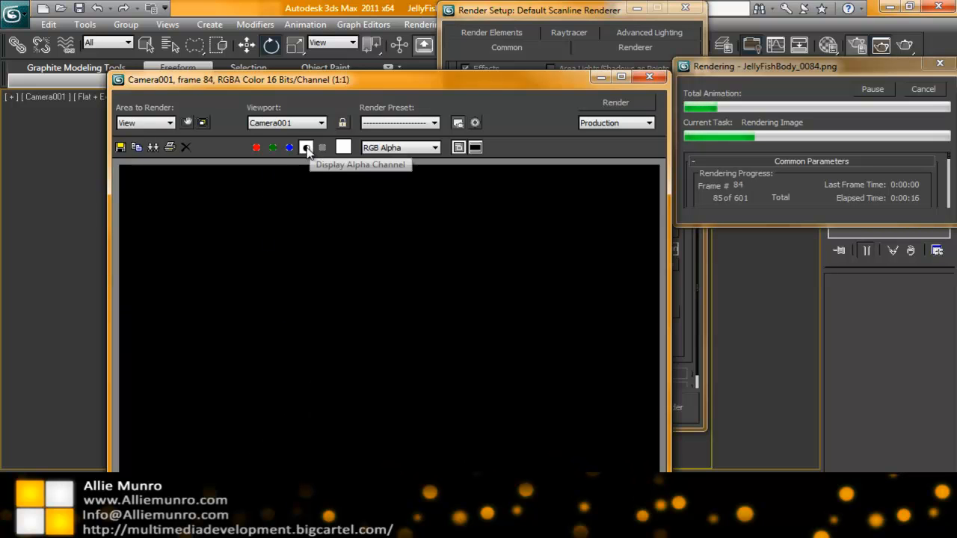